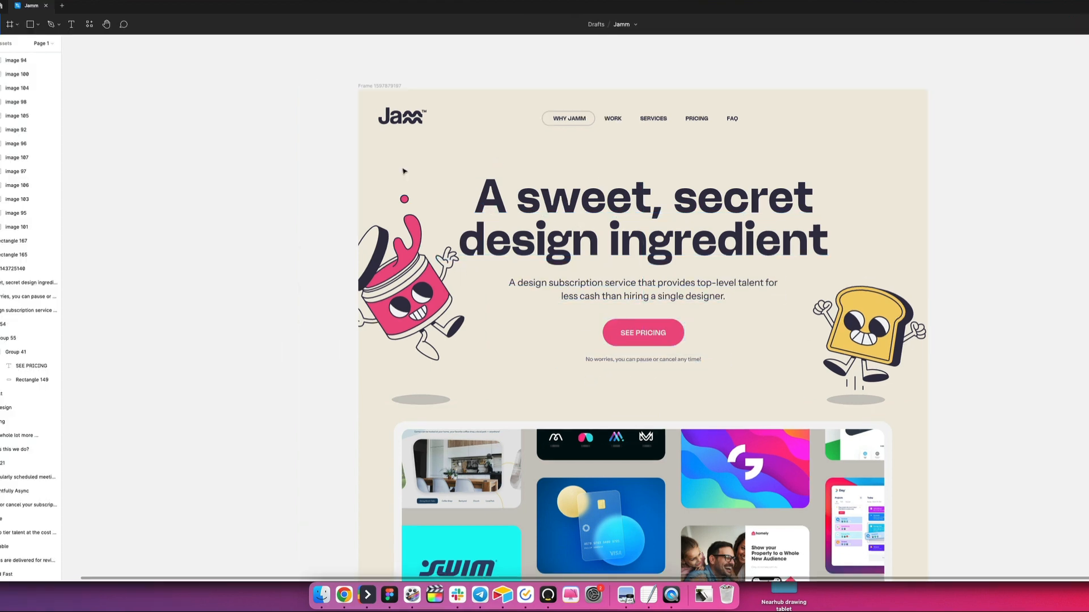
# Place a Hero Section below the Navbar and begin a container class inside it
pyautogui.click(641, 291)
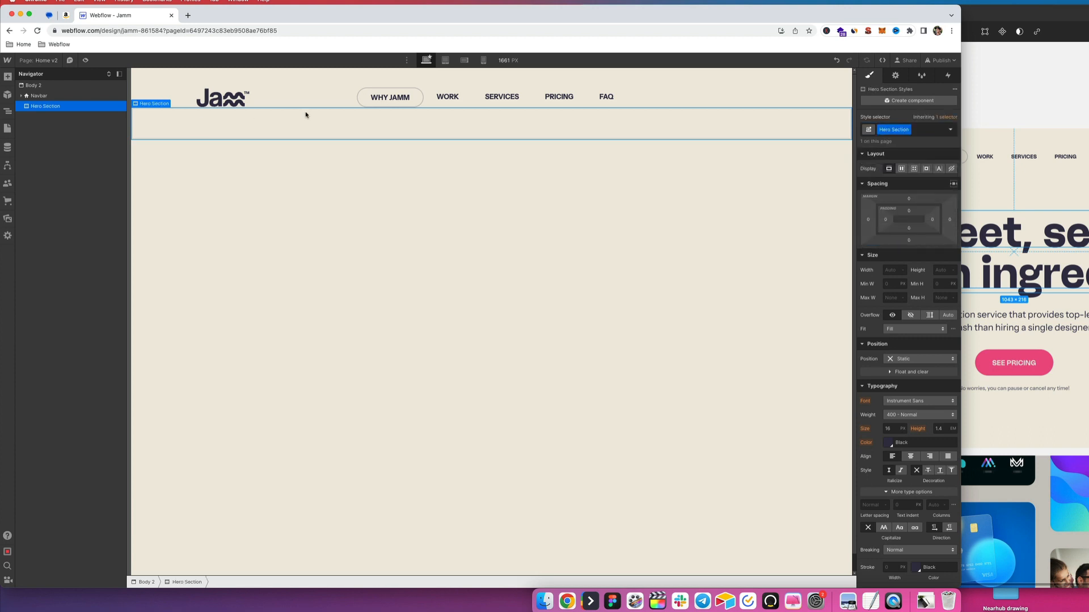
pyautogui.write('conta')
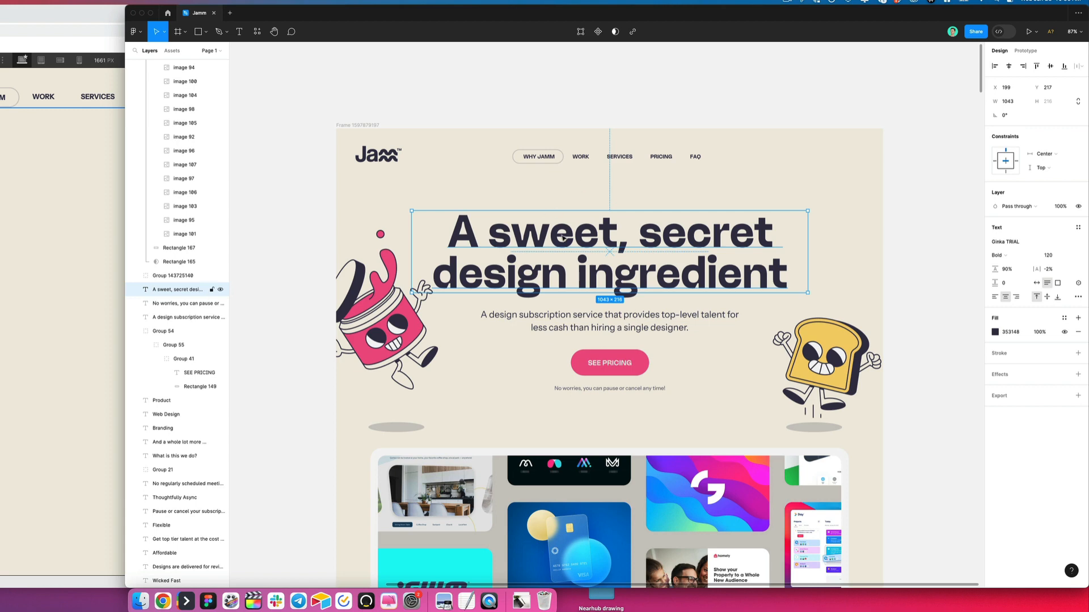
# Fill the container with the heading, paragraph and a button classed btn
pyautogui.scroll(-3)
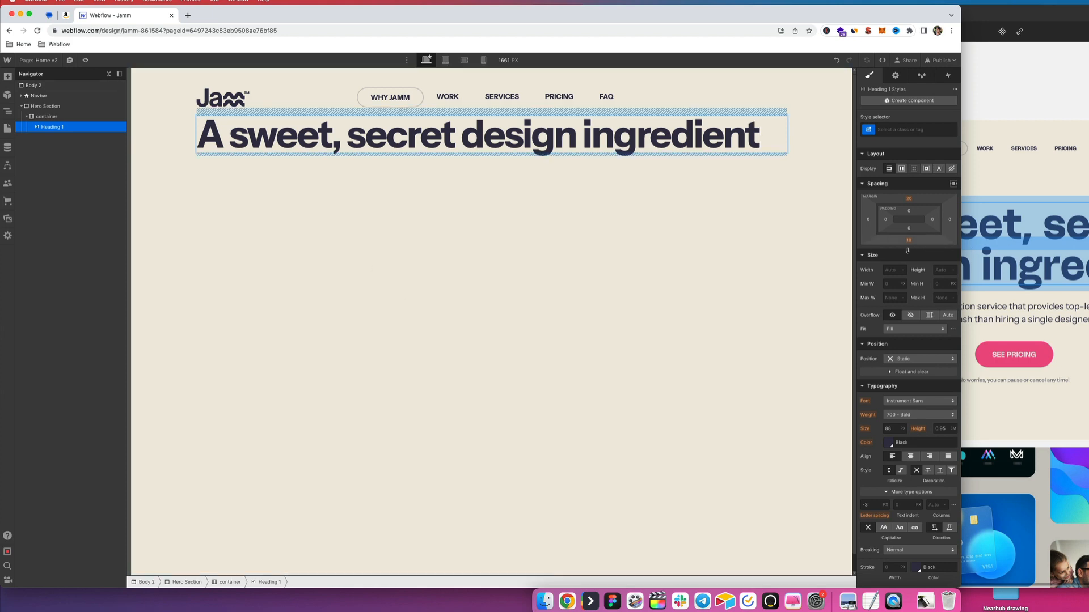
pyautogui.click(354, 231)
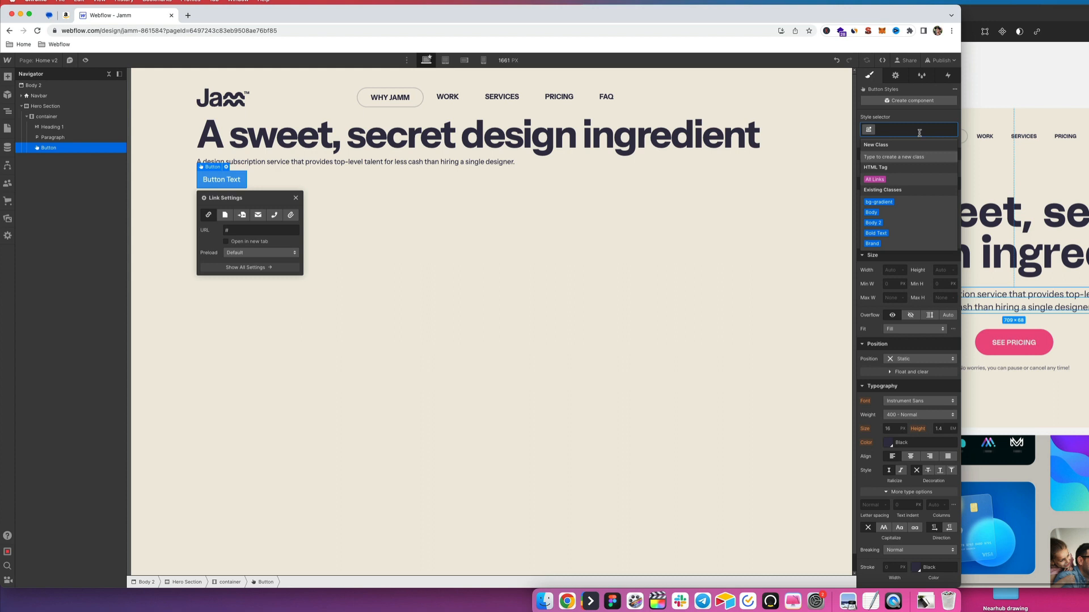
pyautogui.write('btn')
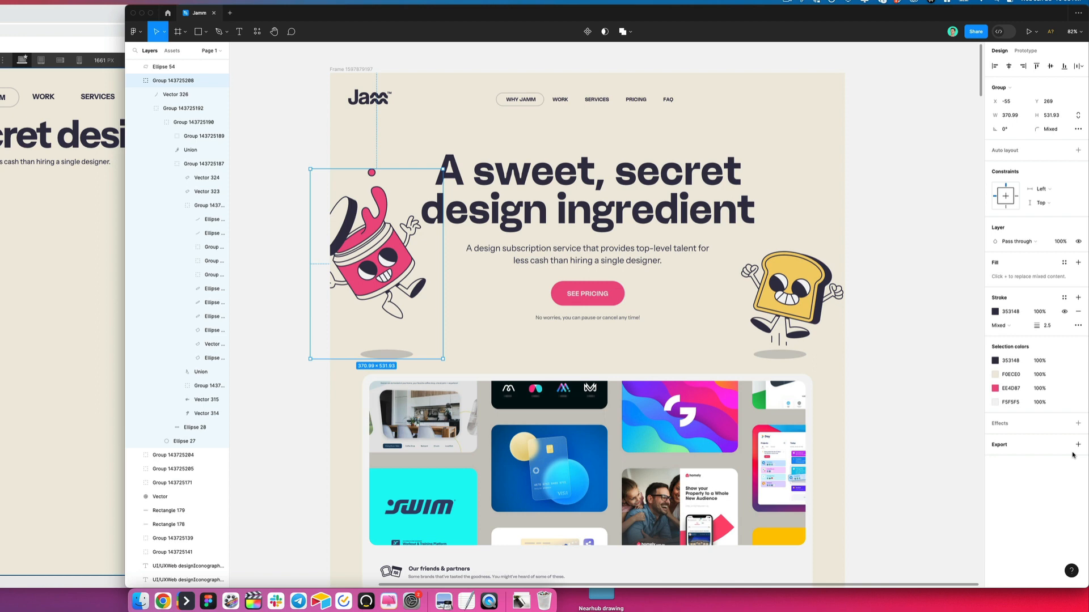
# Add an export setting for the jar illustration in Figma's Design panel
pyautogui.click(1079, 445)
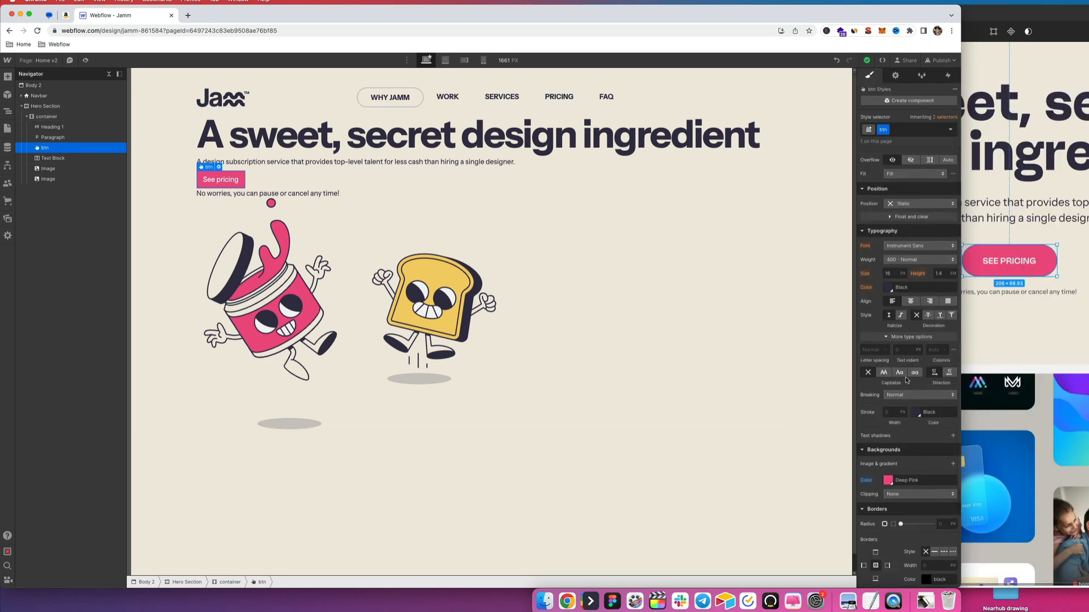
# Make the See pricing button label all capitals with 600 Semi Bold weight
pyautogui.click(898, 372)
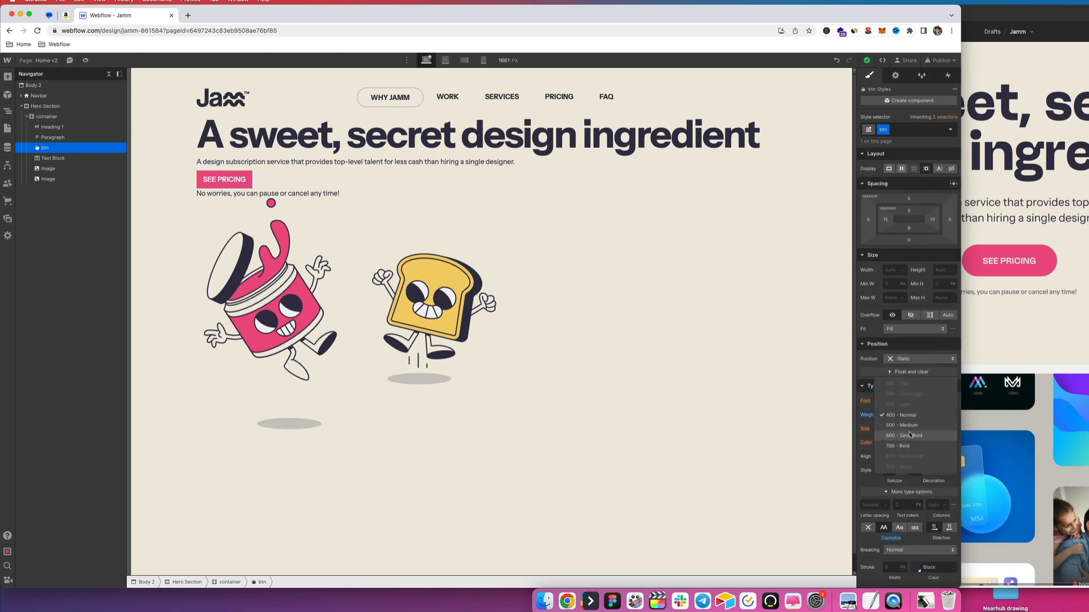
pyautogui.click(906, 435)
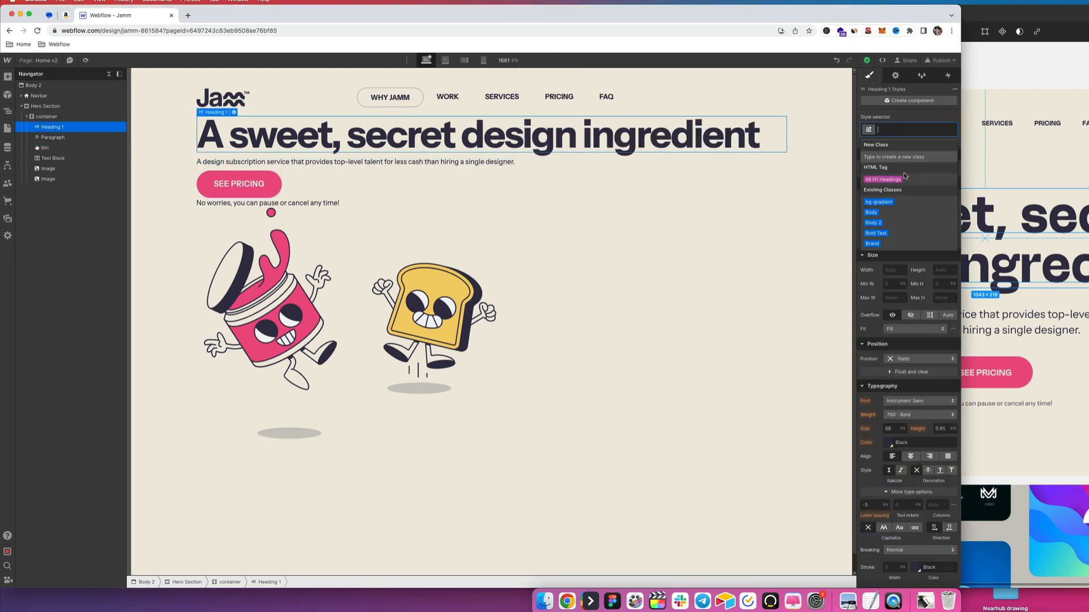
# Enlarge All H1 Headings and give the small note under the button a p-xs class
pyautogui.click(883, 179)
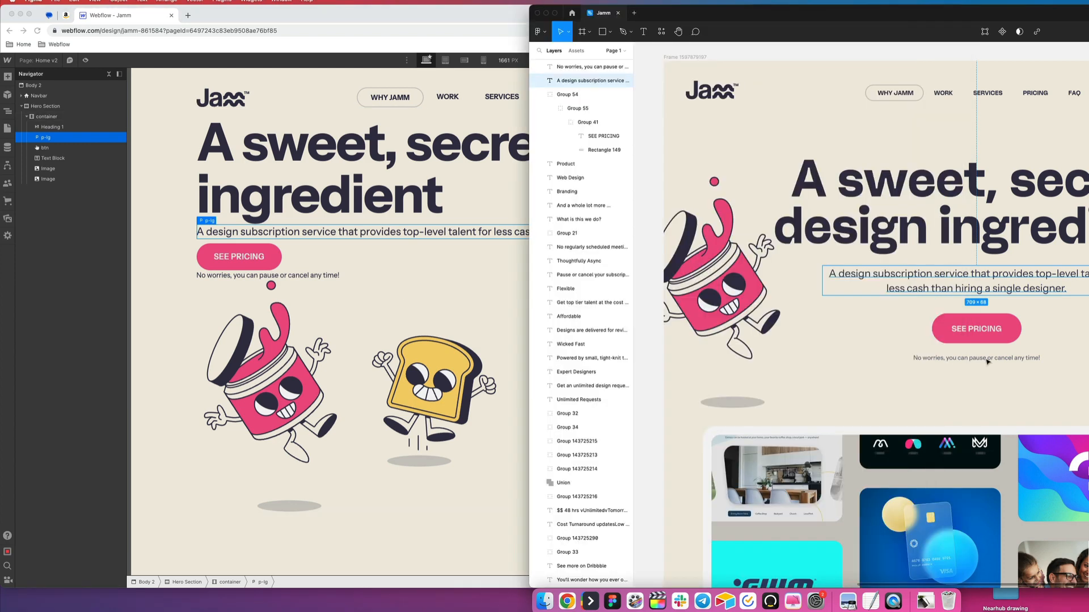
pyautogui.click(976, 357)
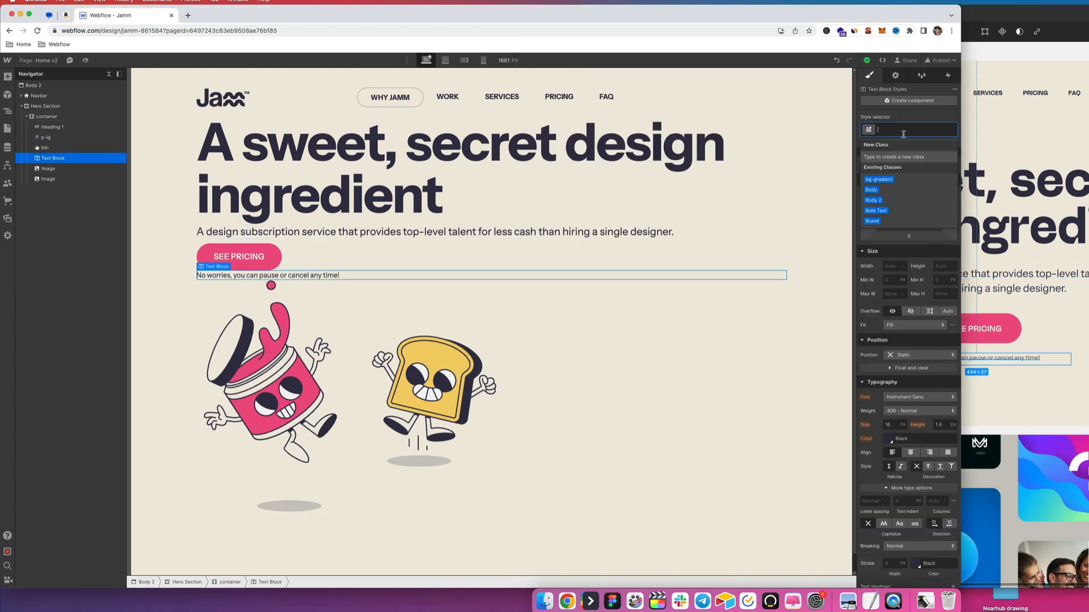
pyautogui.write('p-xs')
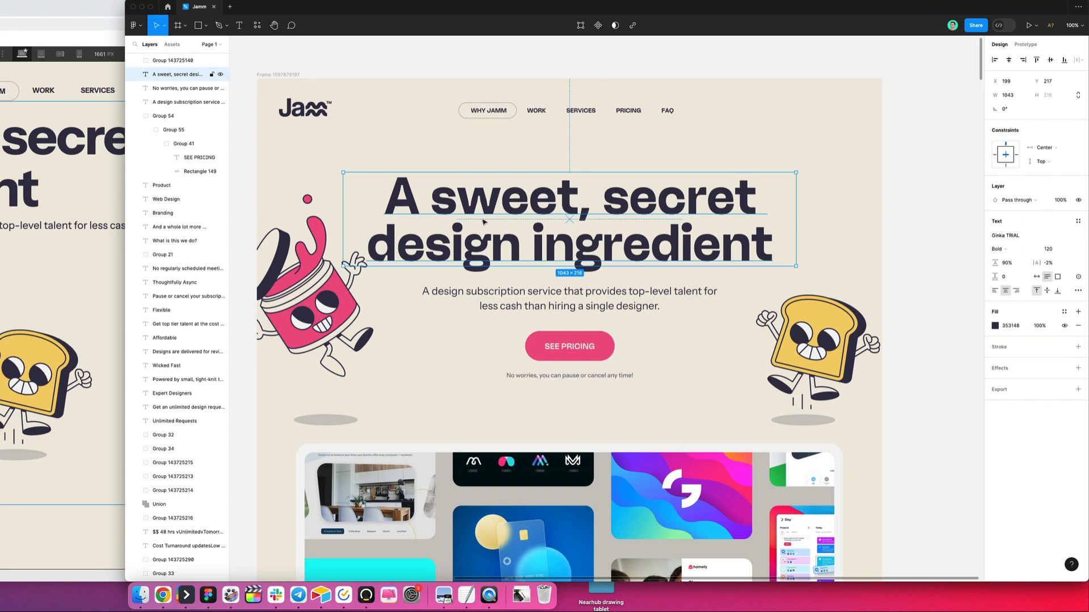
pyautogui.moveTo(738, 218)
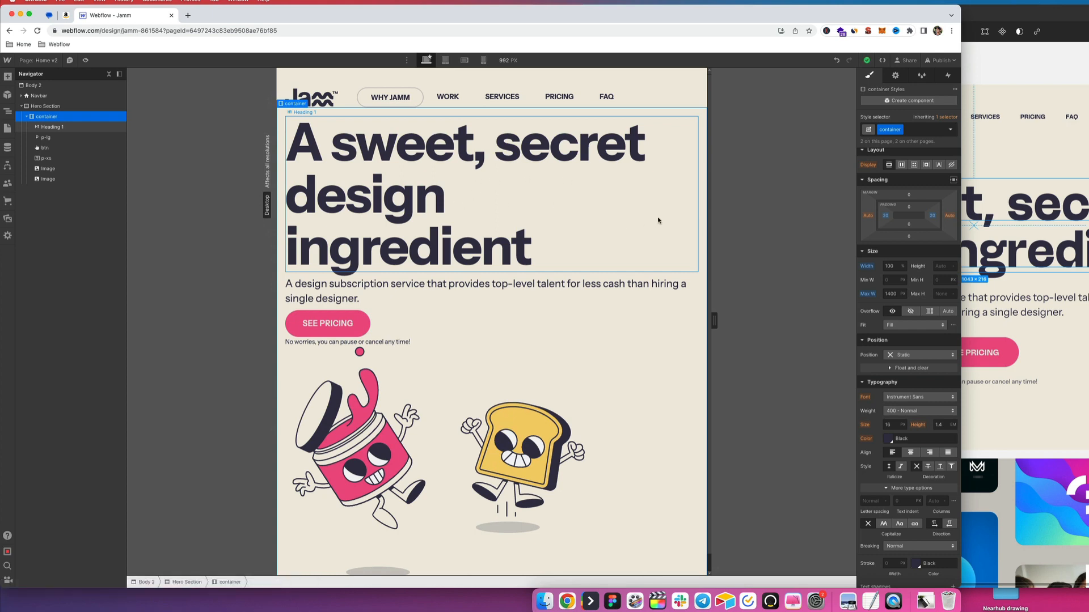
pyautogui.moveTo(568, 192)
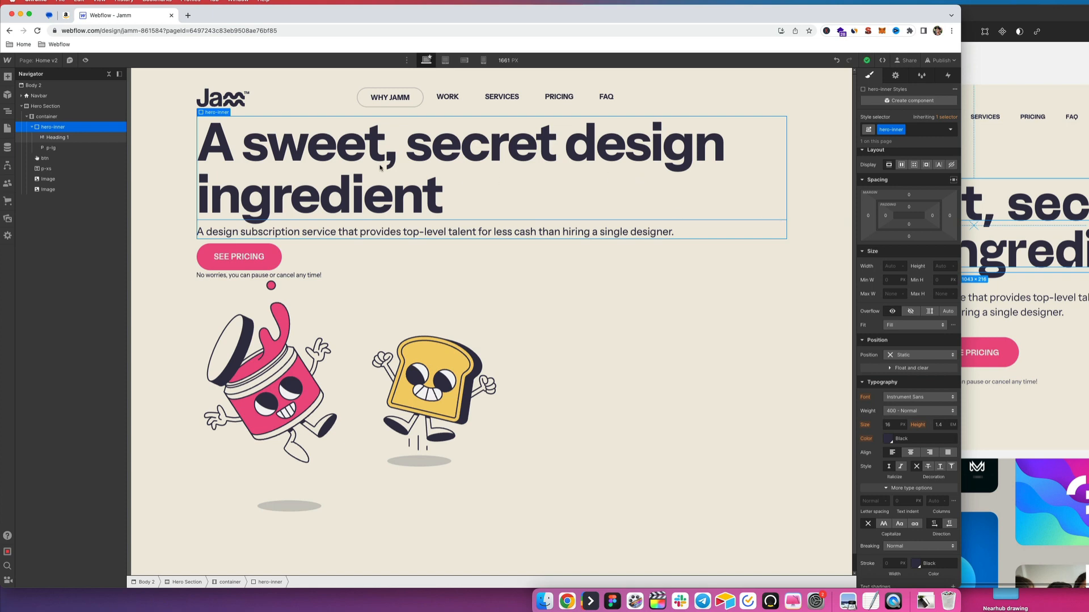
# Limit the hero-inner wrapper to Max W 800px and centre-align all Hero Section content
pyautogui.click(895, 292)
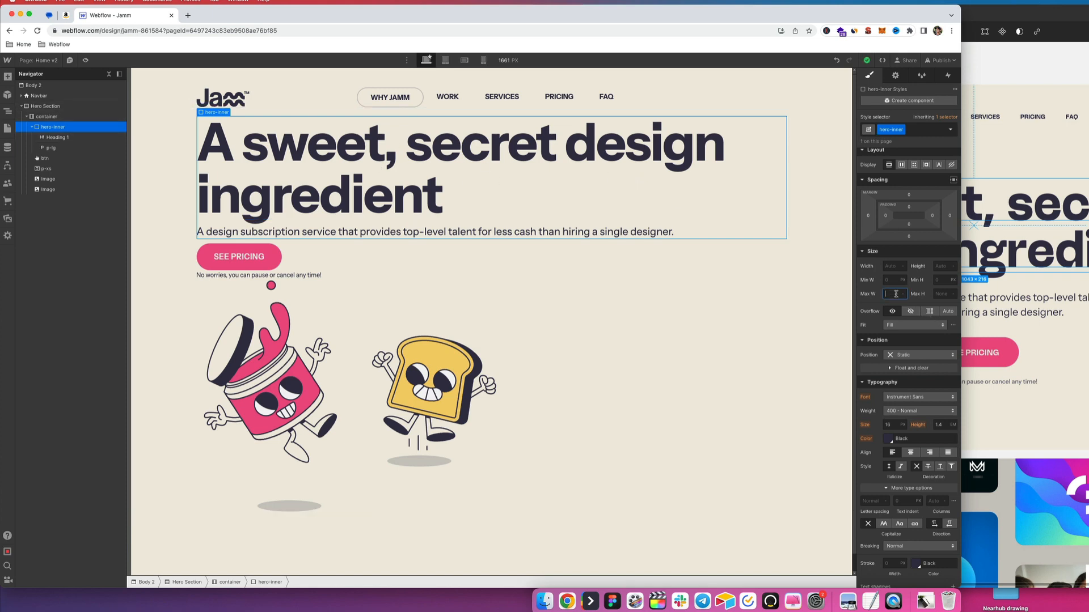
pyautogui.write('800')
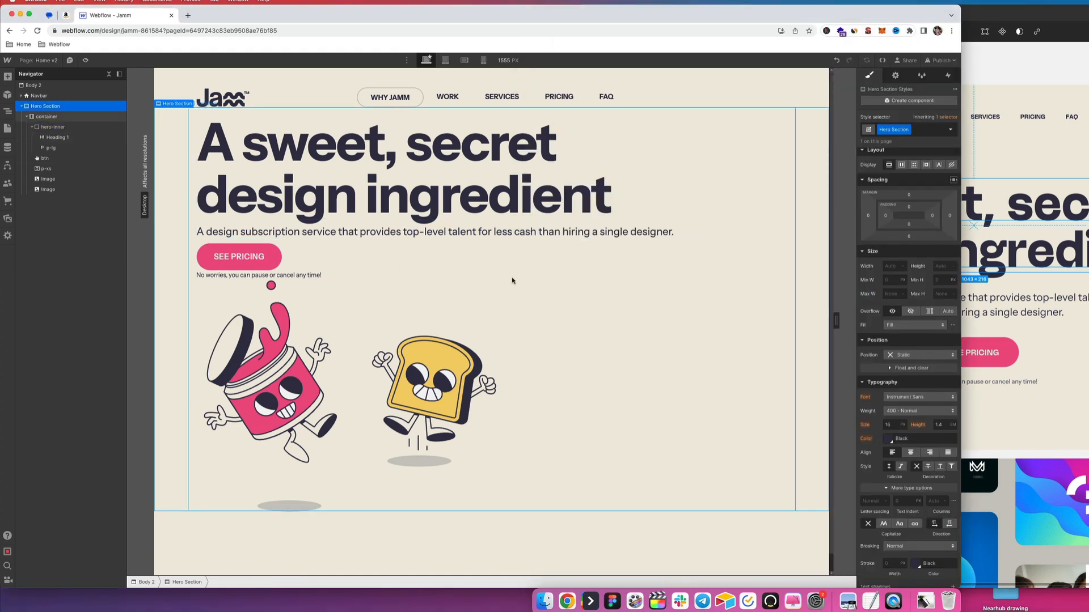
pyautogui.click(910, 453)
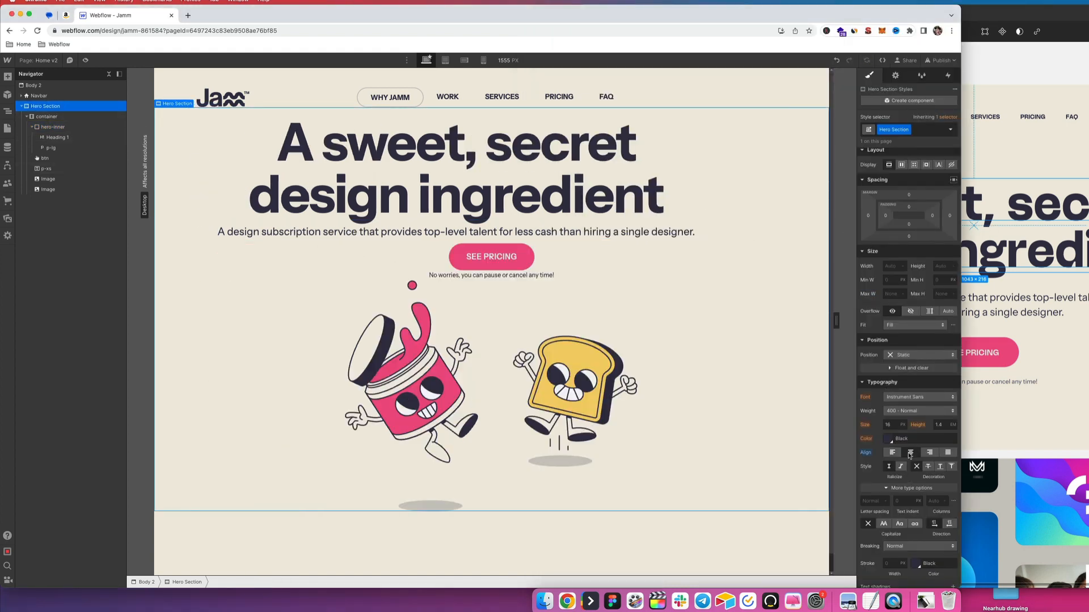
pyautogui.click(910, 453)
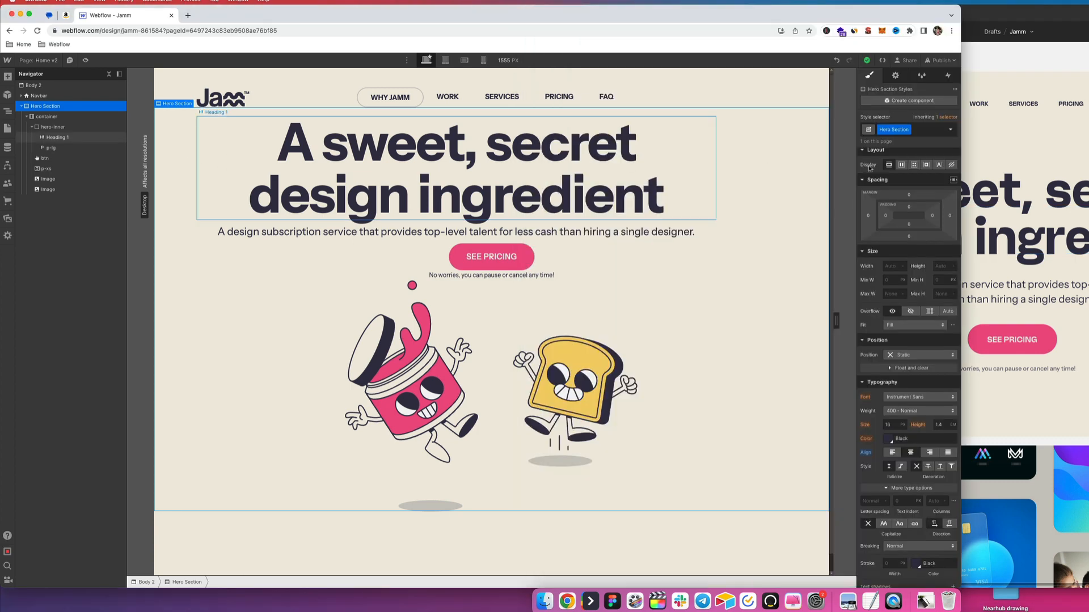
# Select the container and class the new note wrapper div hero-tinytext-wrapper
pyautogui.click(46, 116)
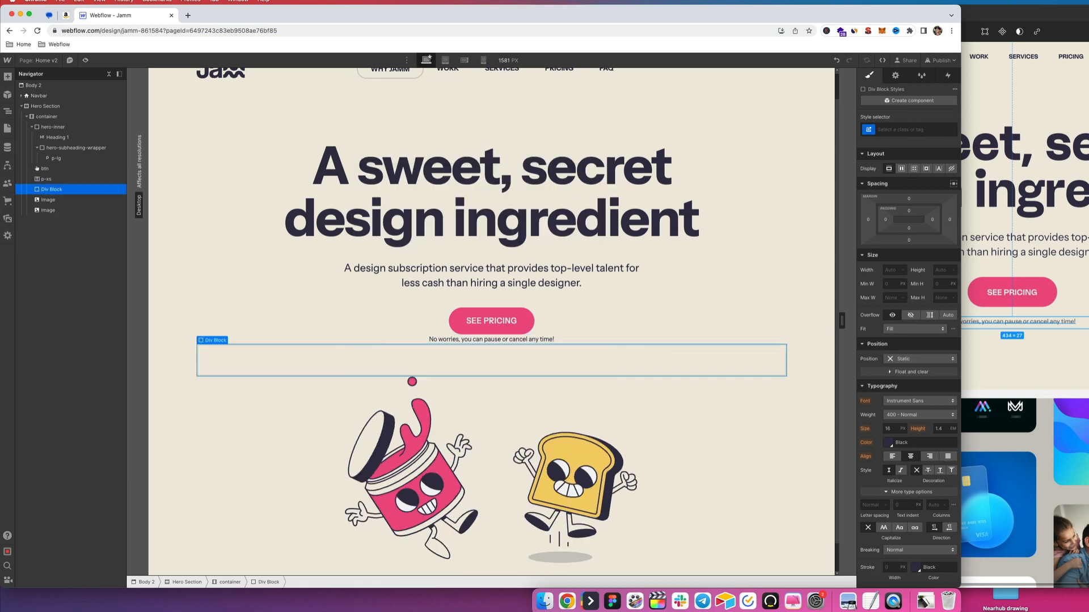
pyautogui.click(906, 129)
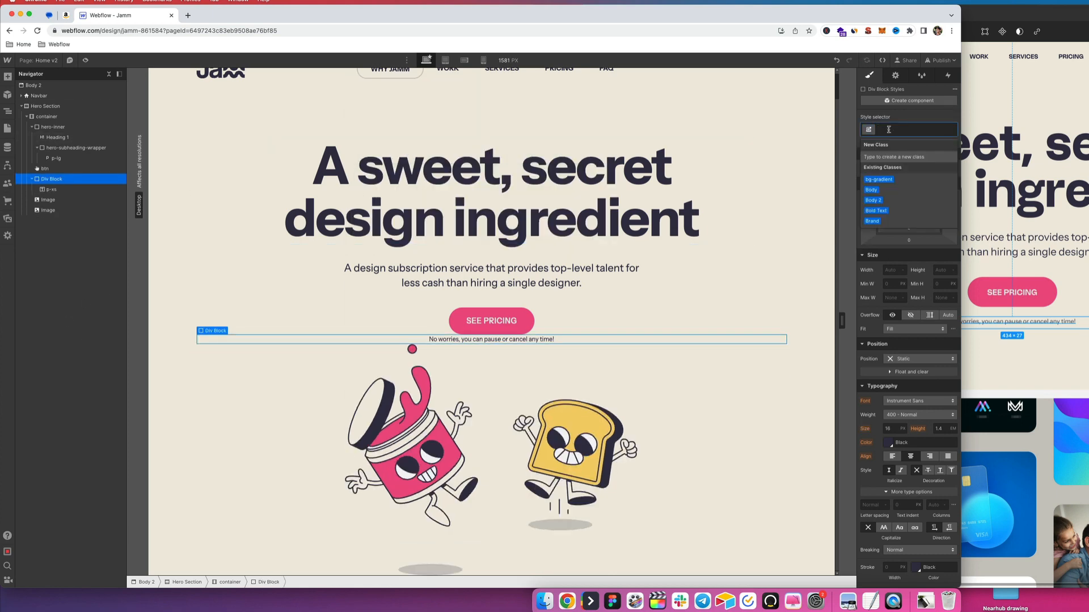
pyautogui.write('hero-tinytex')
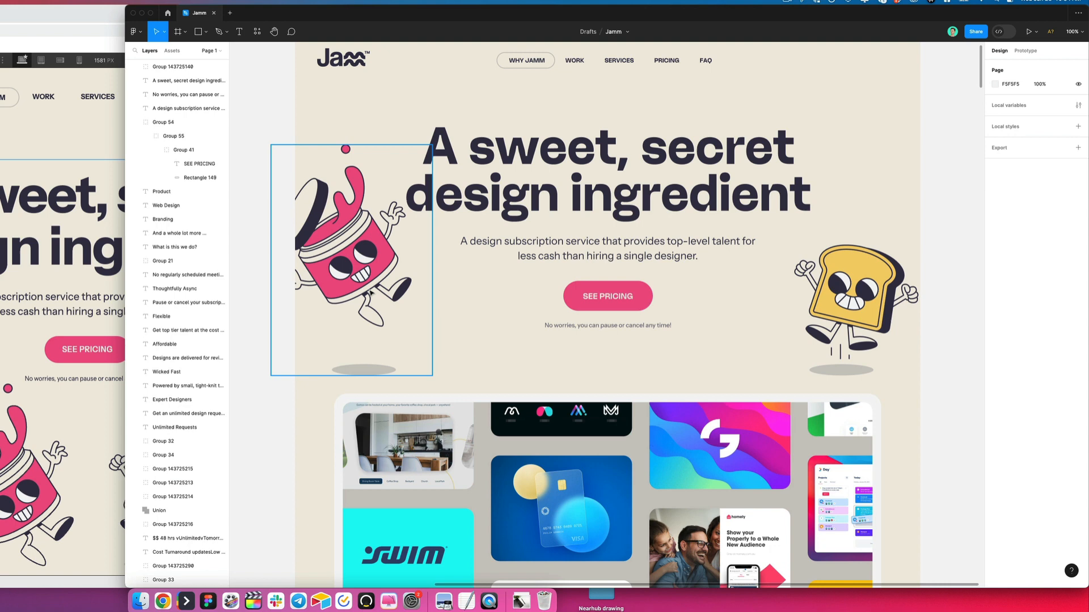
# Set the jar and toast illustrations to Absolute position relative to the hero container
pyautogui.click(852, 304)
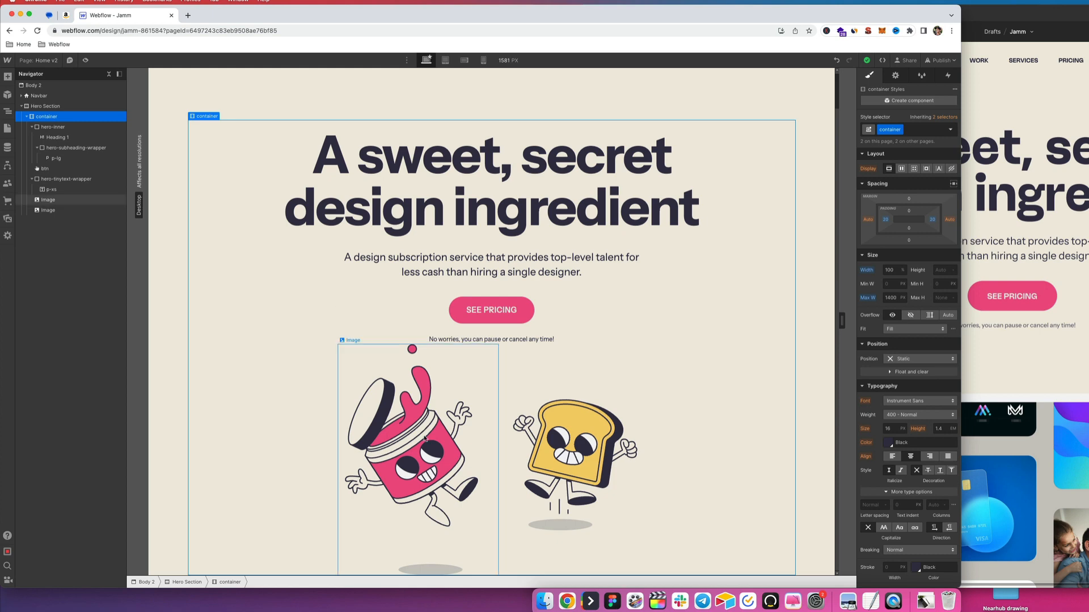
pyautogui.click(48, 199)
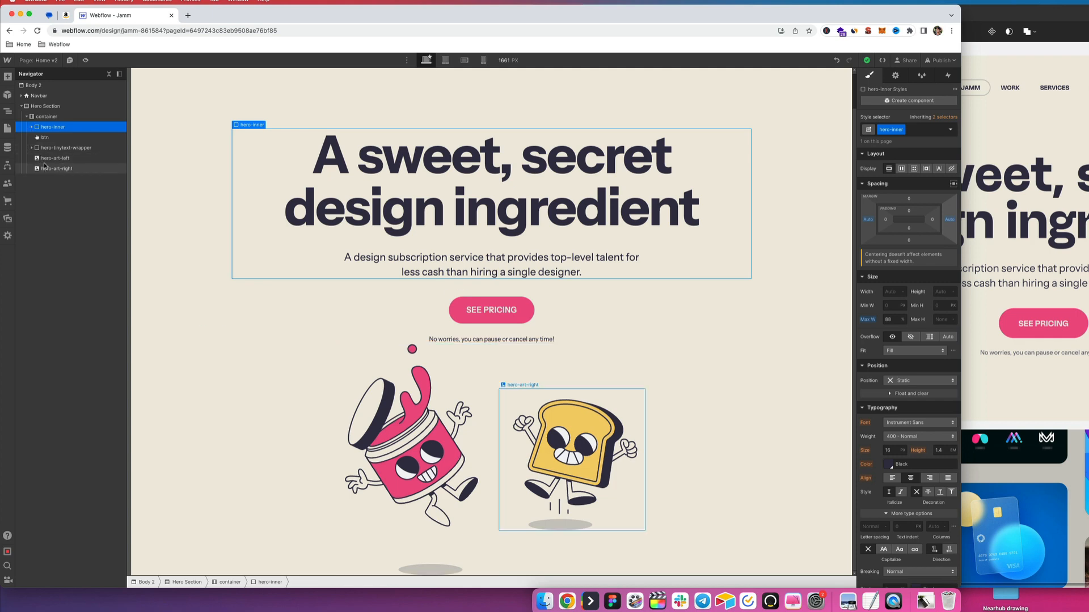
pyautogui.click(45, 116)
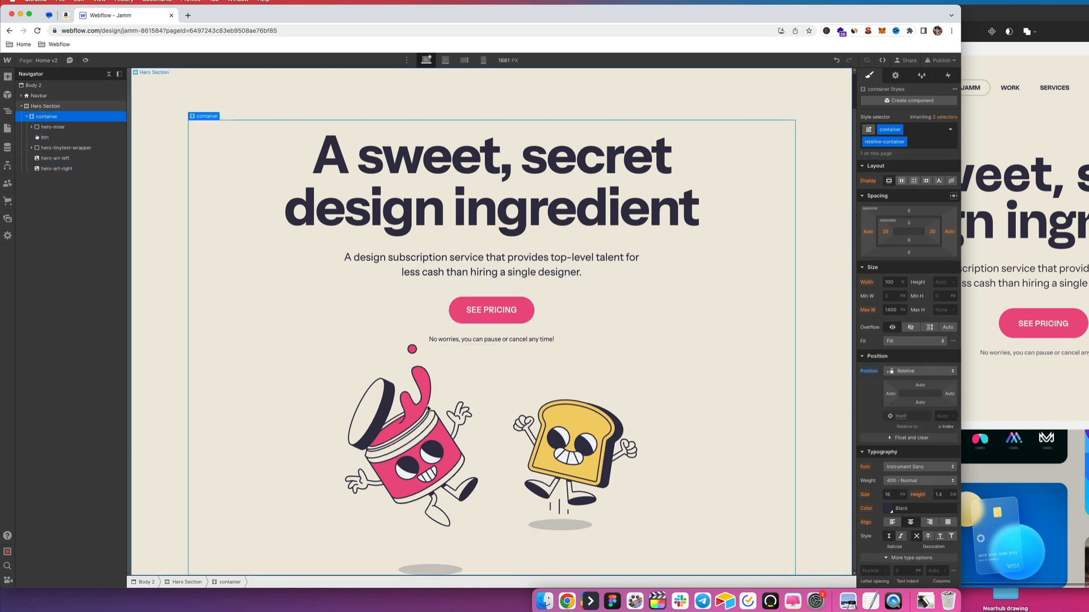
pyautogui.click(54, 158)
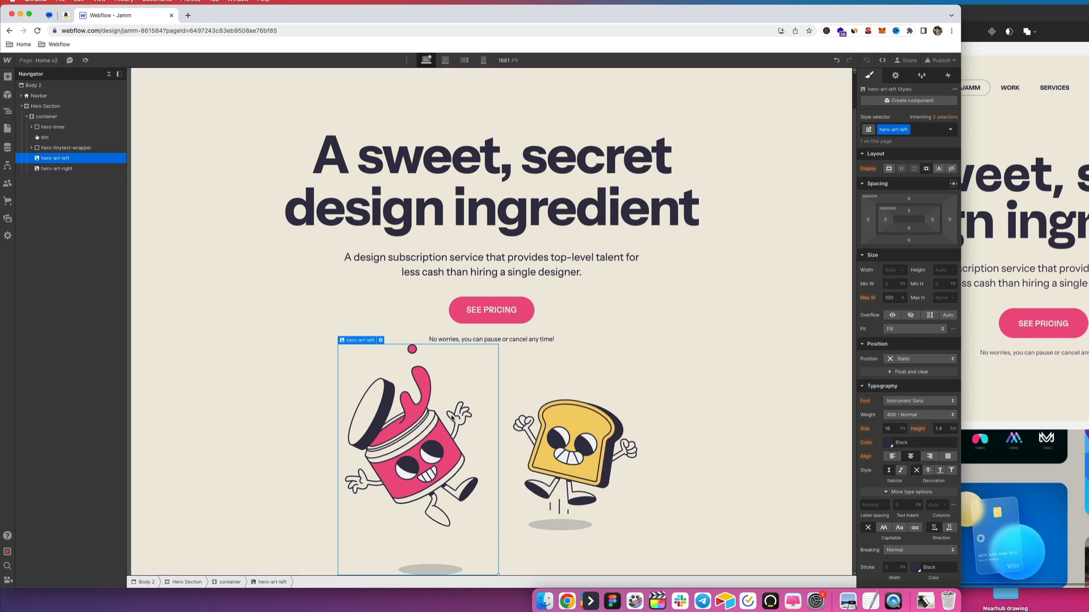
pyautogui.click(46, 116)
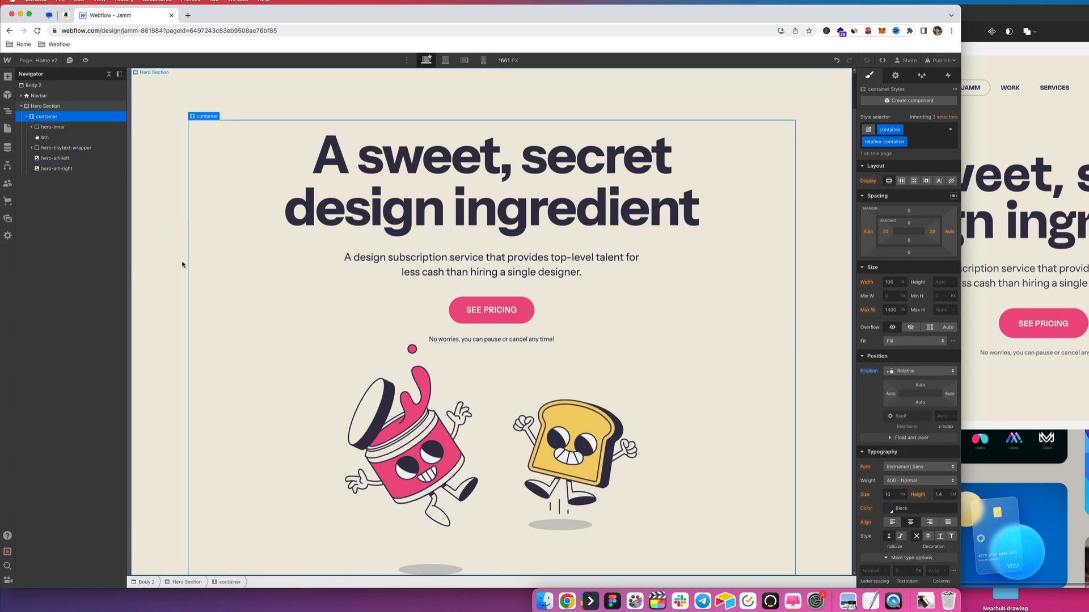
pyautogui.click(53, 157)
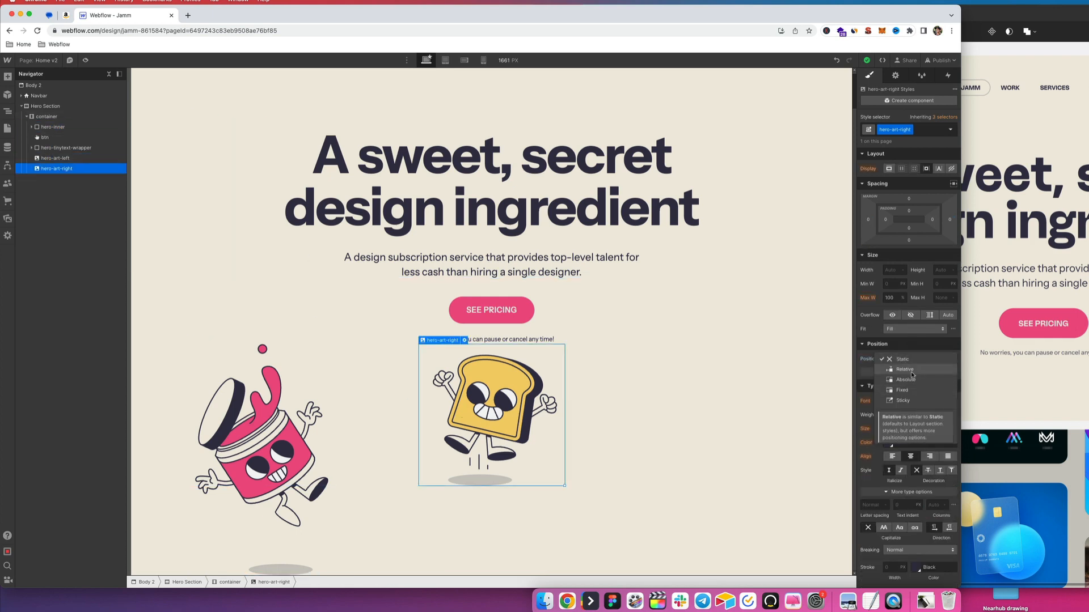
pyautogui.click(905, 379)
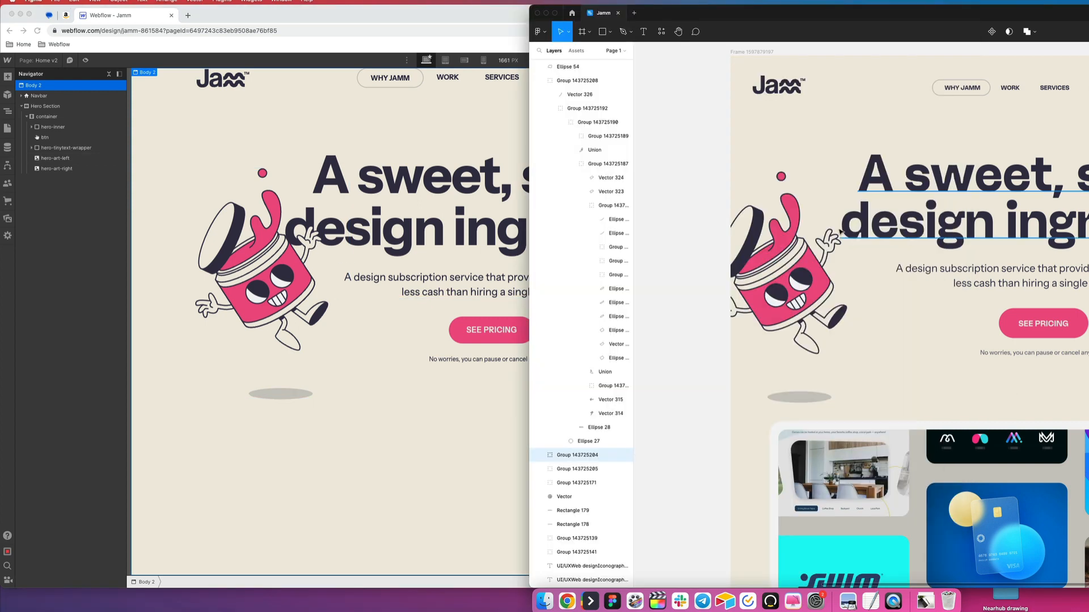
pyautogui.moveTo(803, 272)
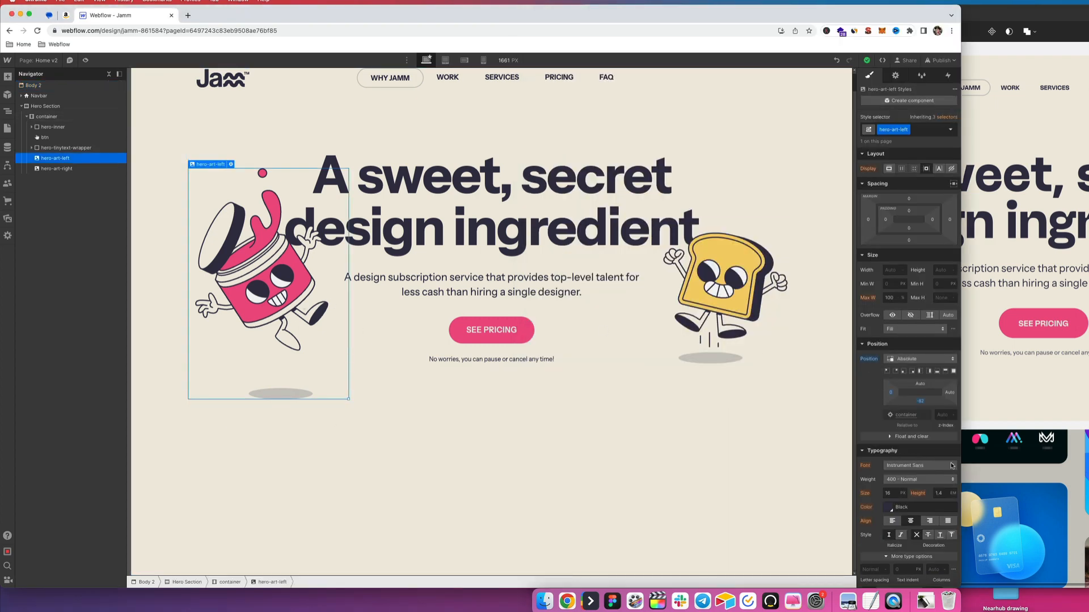
# Send the illustrations behind the hero text with z-index -1
pyautogui.click(945, 416)
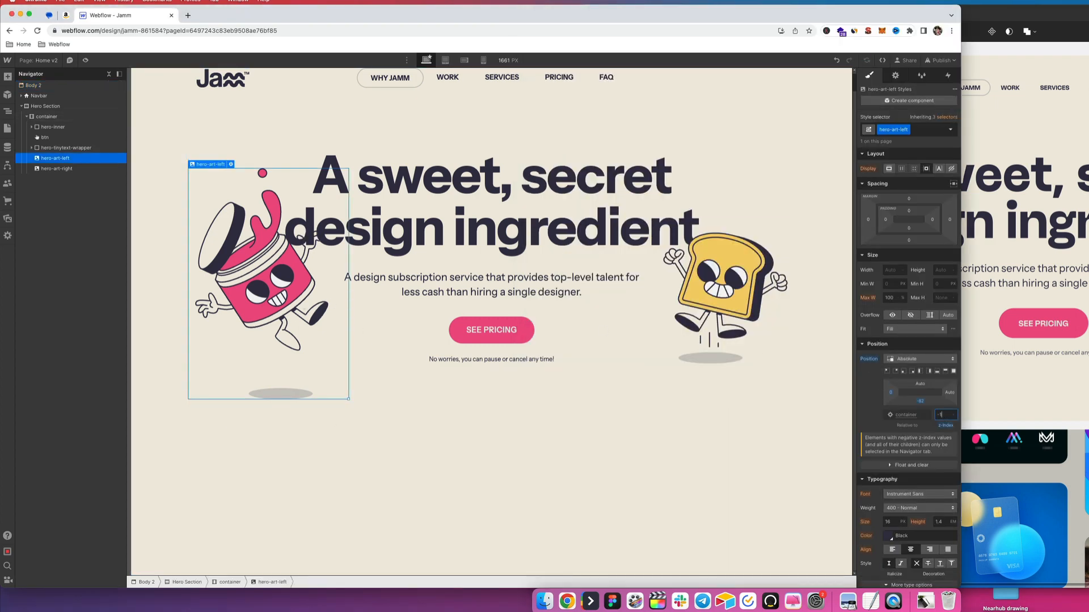
pyautogui.click(56, 168)
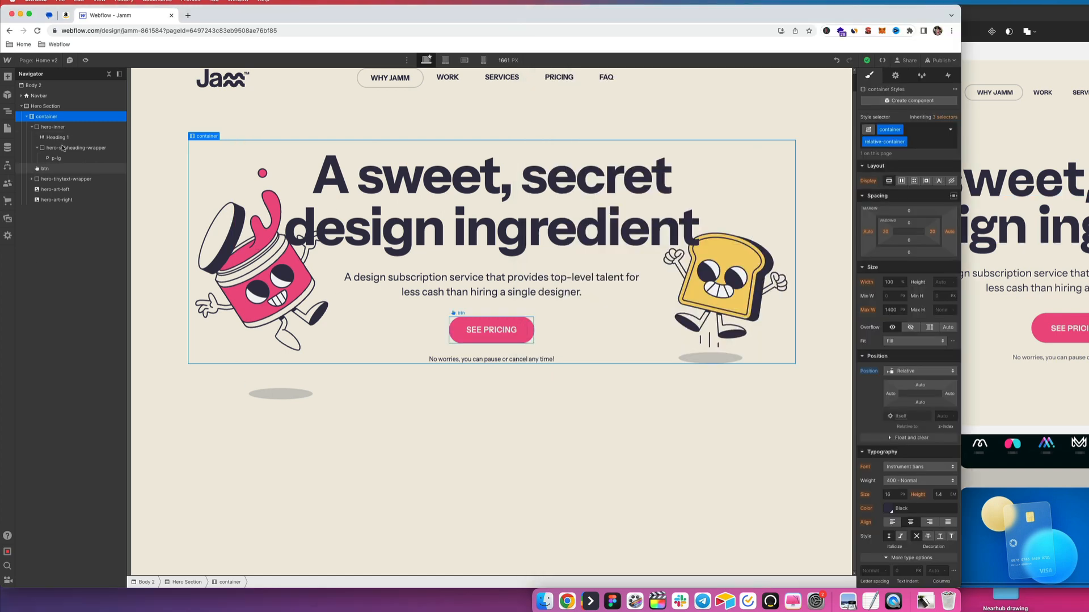
pyautogui.click(56, 190)
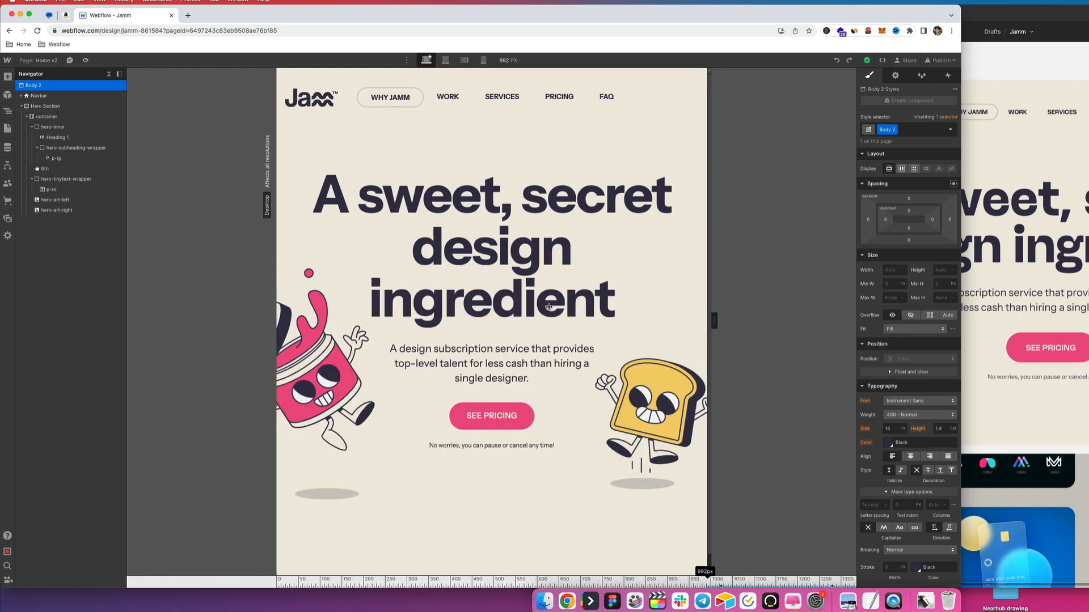
# On the Tablet breakpoint, reduce Hero Section top padding and shrink the illustrations to Max W 250px
pyautogui.click(445, 60)
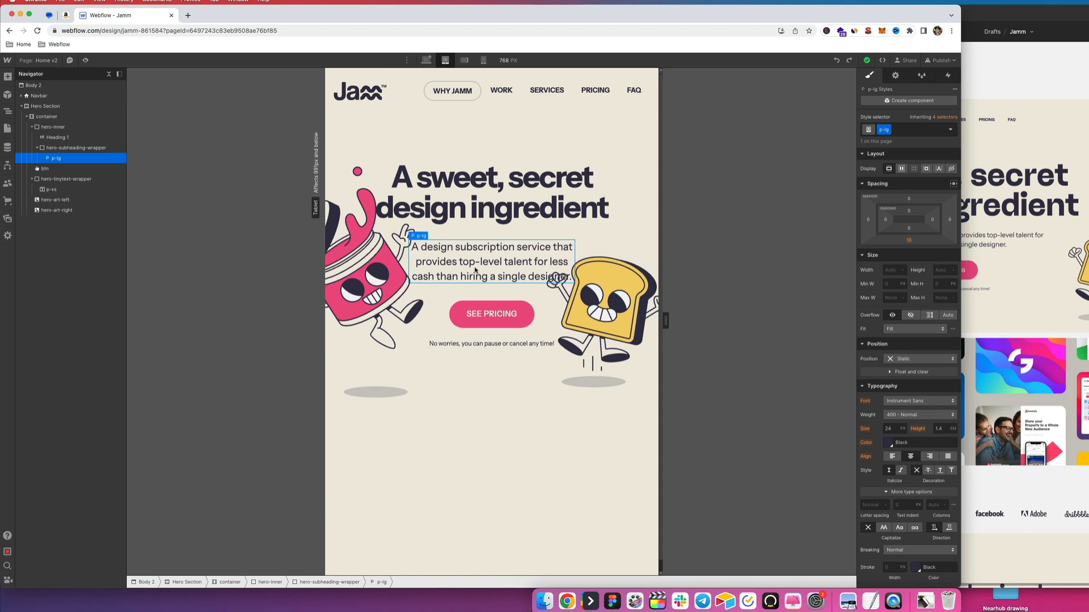
pyautogui.moveTo(454, 262)
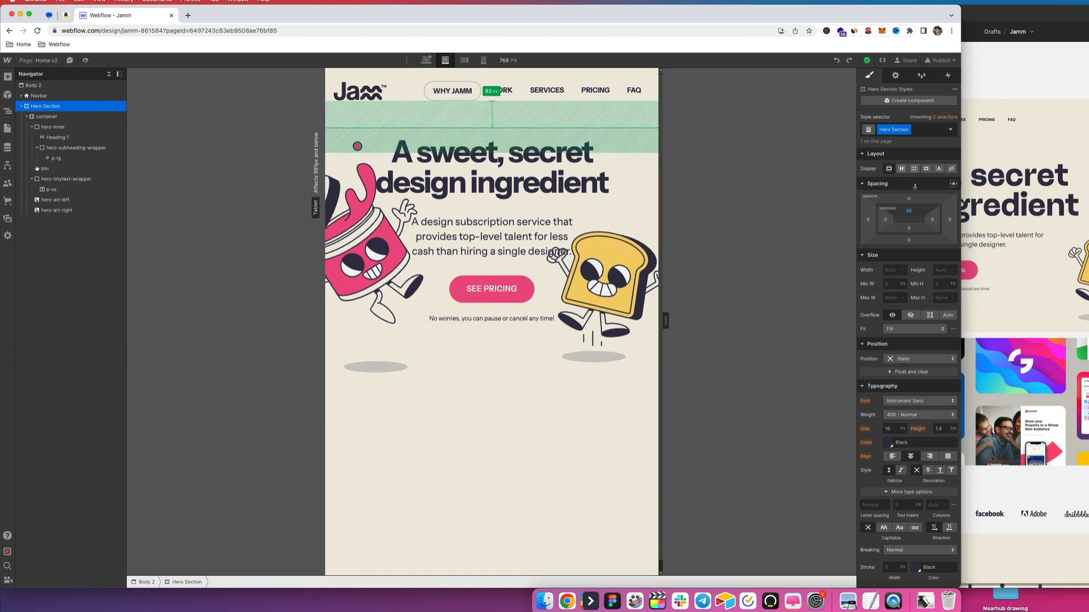
pyautogui.click(33, 85)
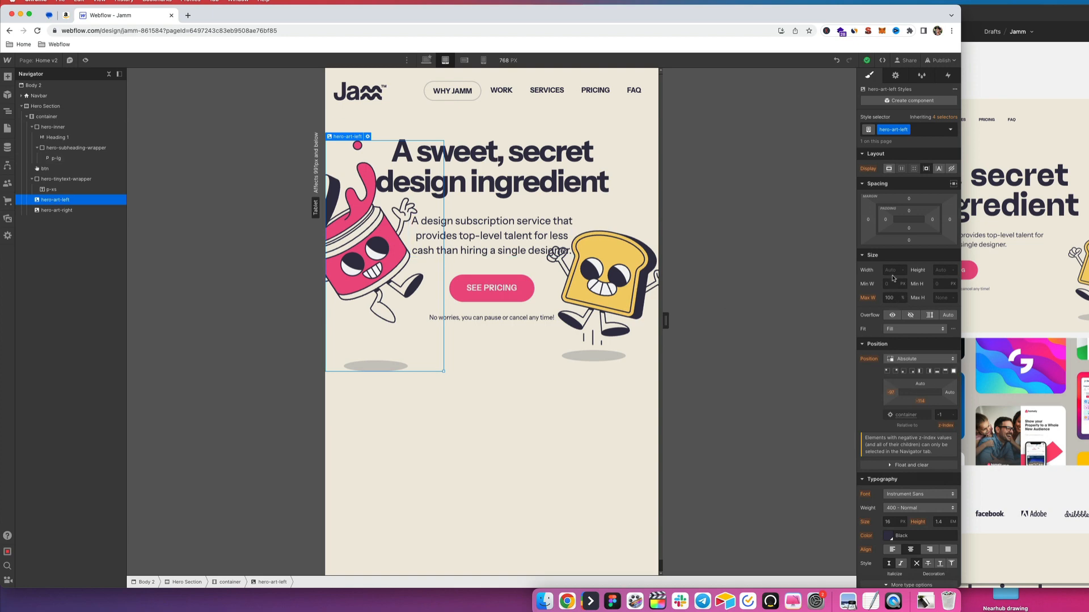
pyautogui.write('250')
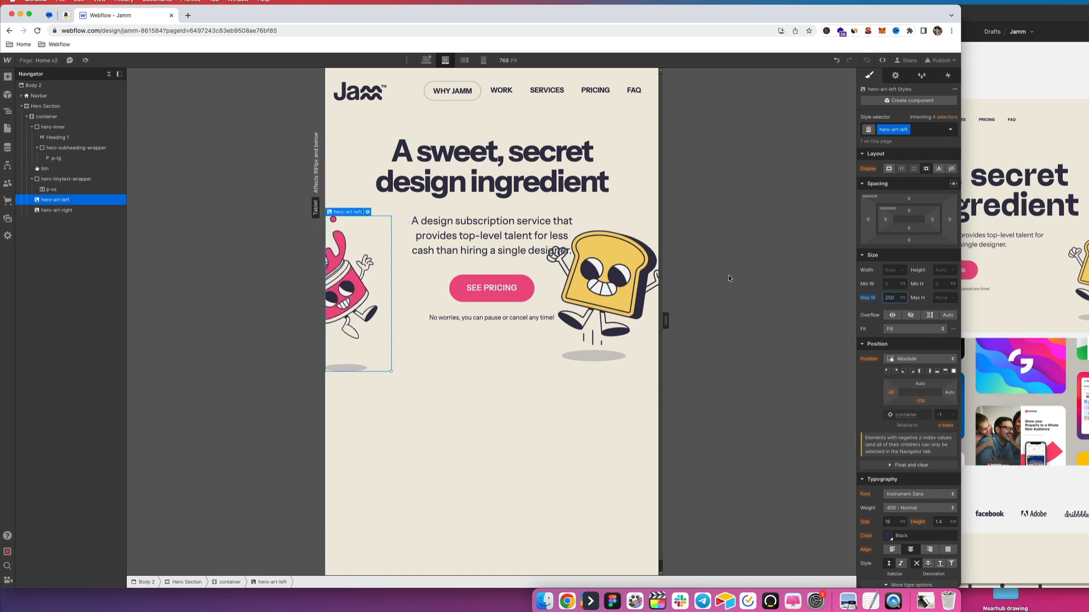
pyautogui.click(56, 211)
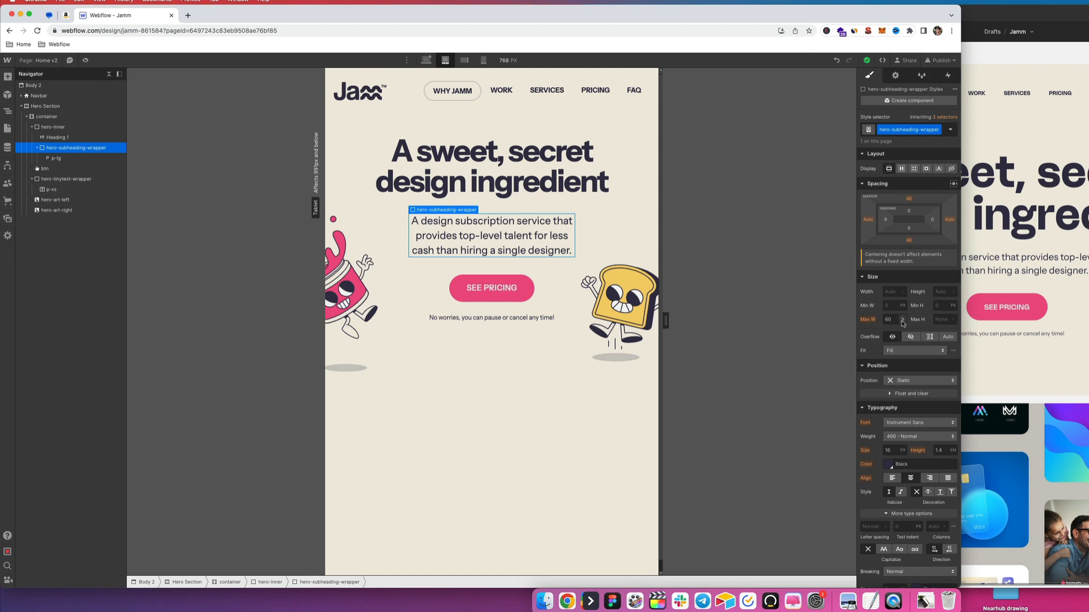
# Clear the subheading wrapper's max width and tighten its bottom spacing, then move to landscape phone
pyautogui.click(896, 320)
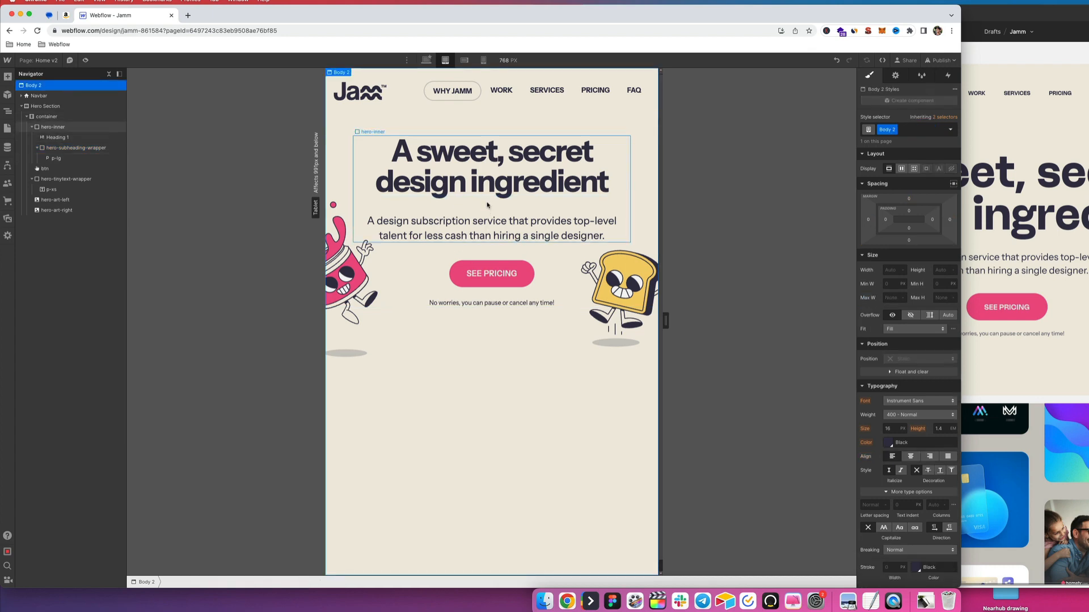
pyautogui.click(76, 147)
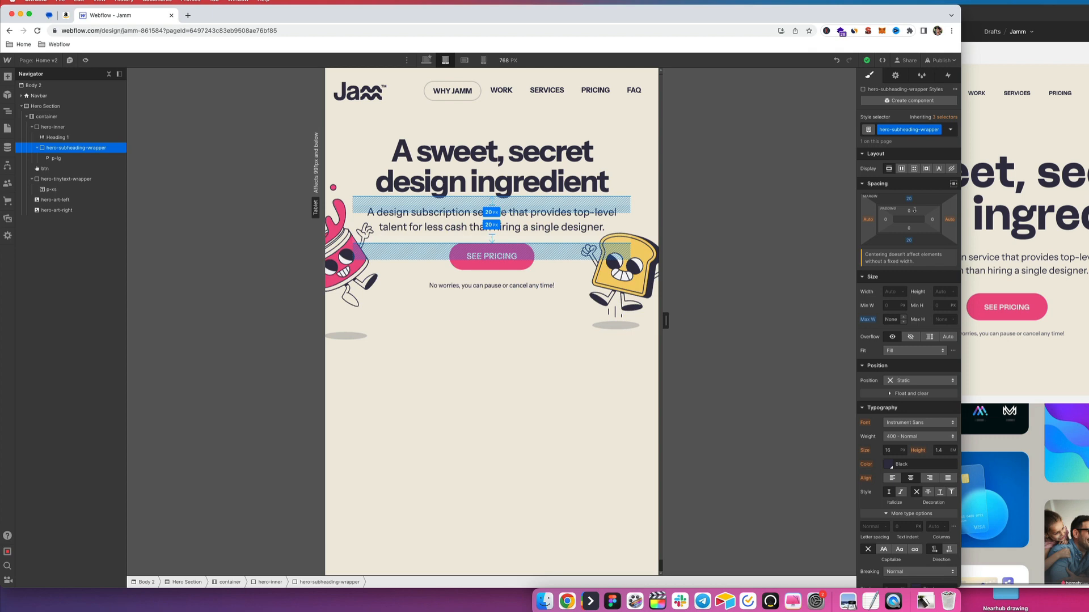
pyautogui.click(67, 178)
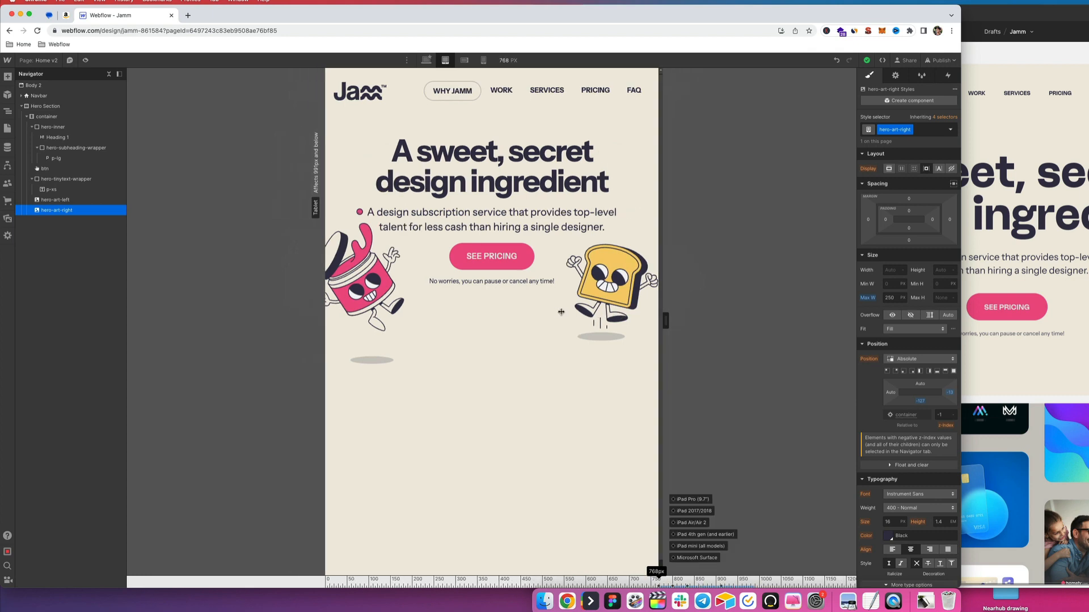
pyautogui.click(462, 60)
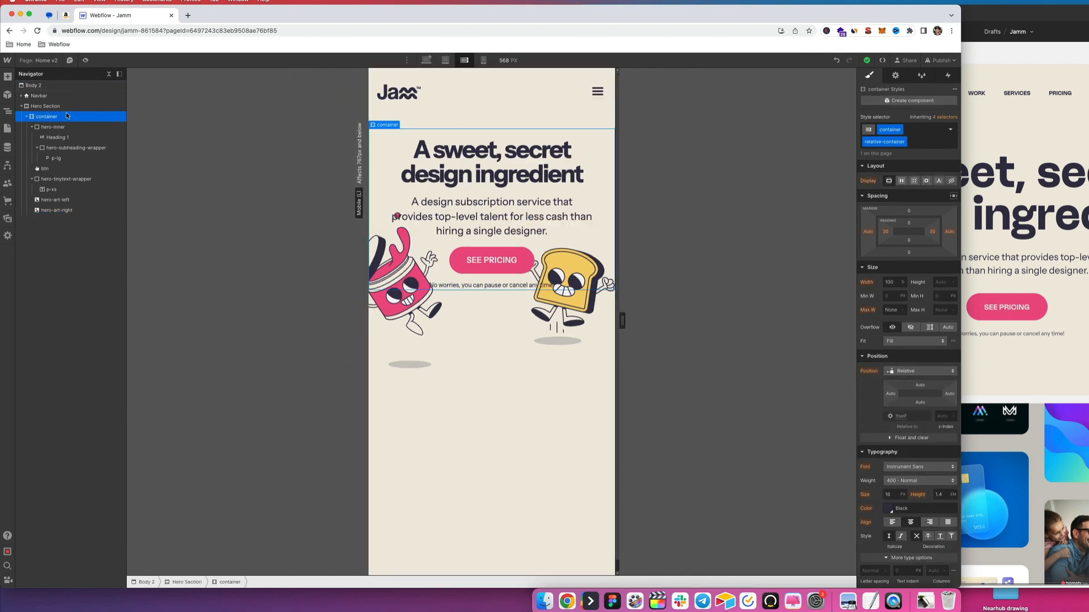
# Adjust Hero Section padding, shrink both illustrations' max width, and set p-lg text to 20px
pyautogui.click(46, 106)
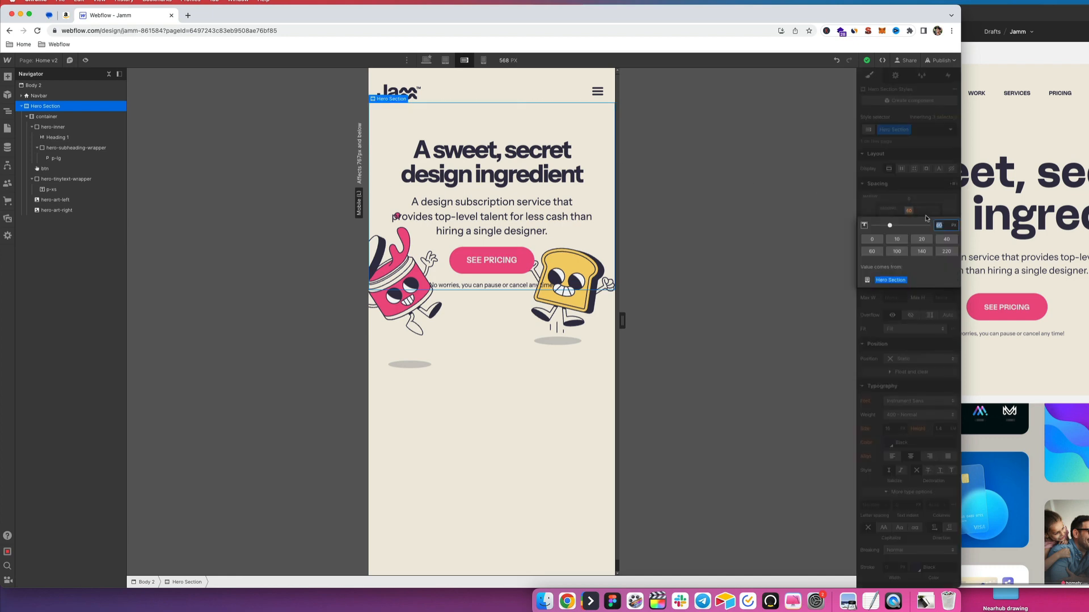
pyautogui.moveTo(928, 232)
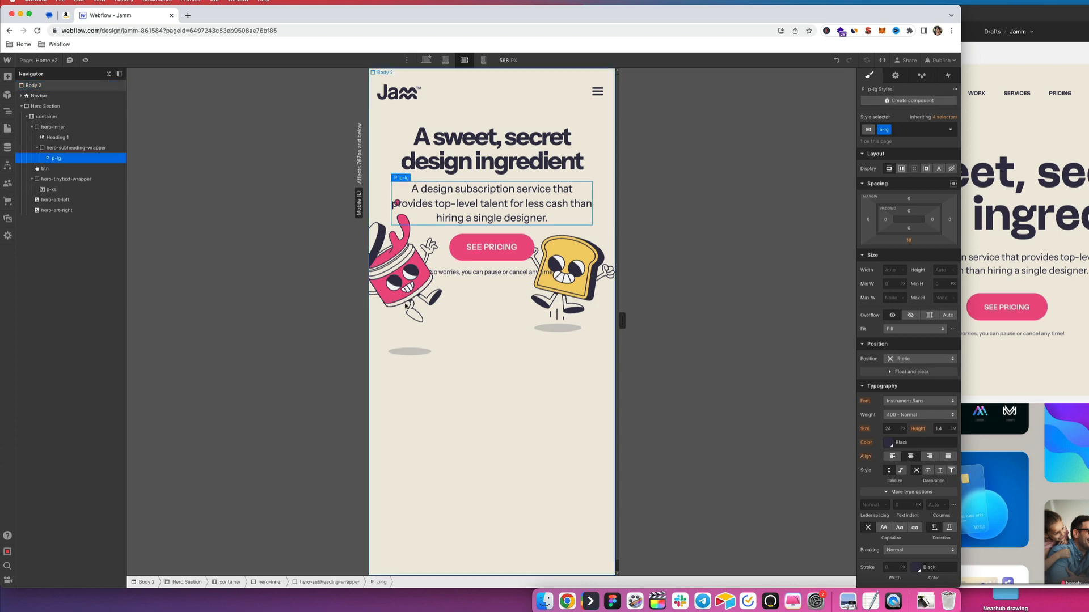
pyautogui.click(55, 200)
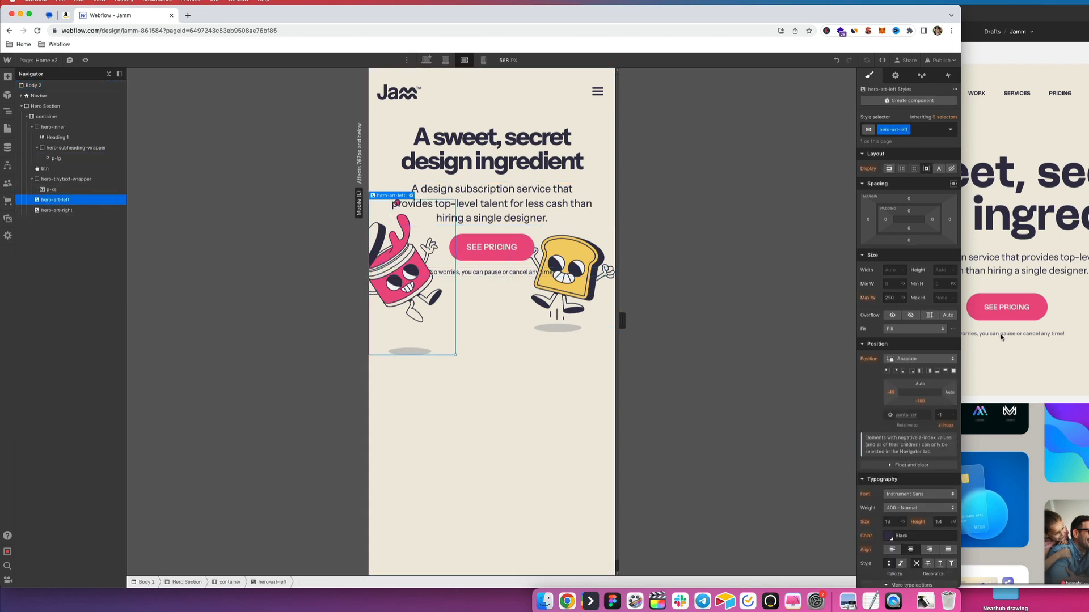
pyautogui.click(892, 298)
pyautogui.write('150')
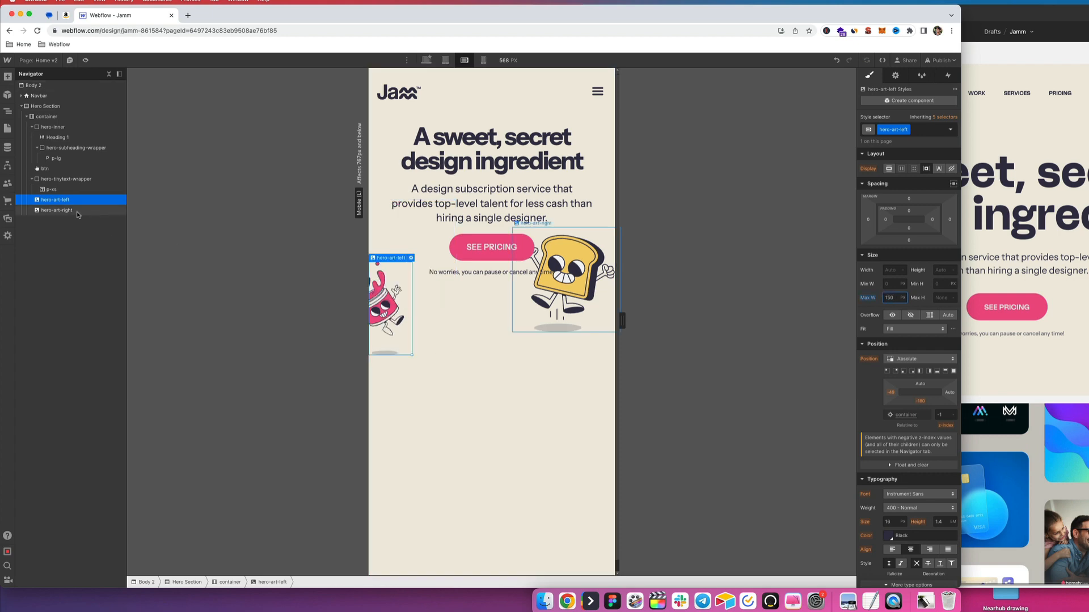
pyautogui.click(57, 210)
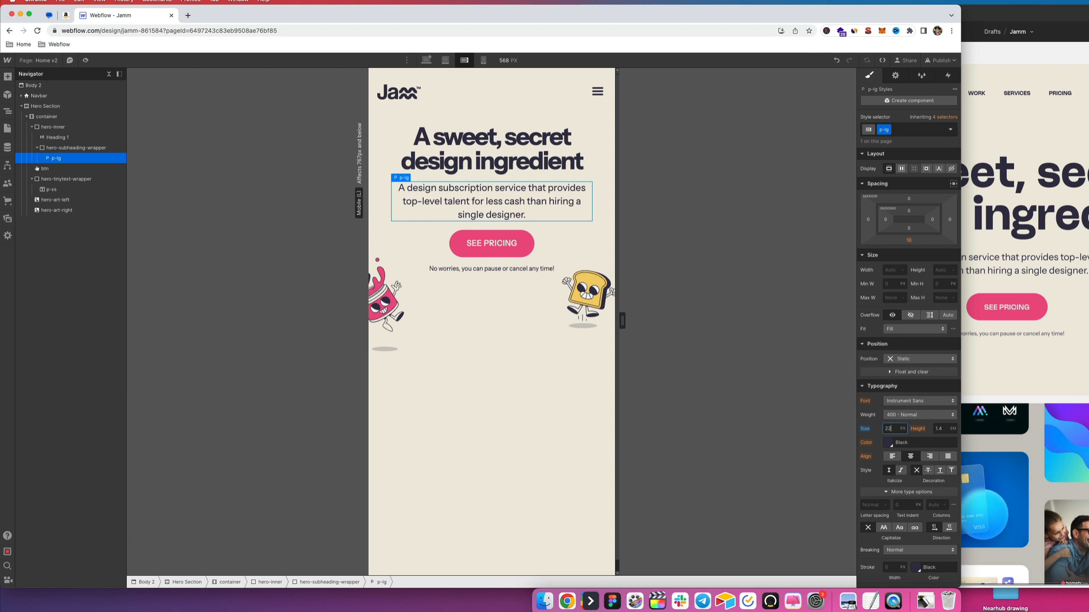
pyautogui.write('20')
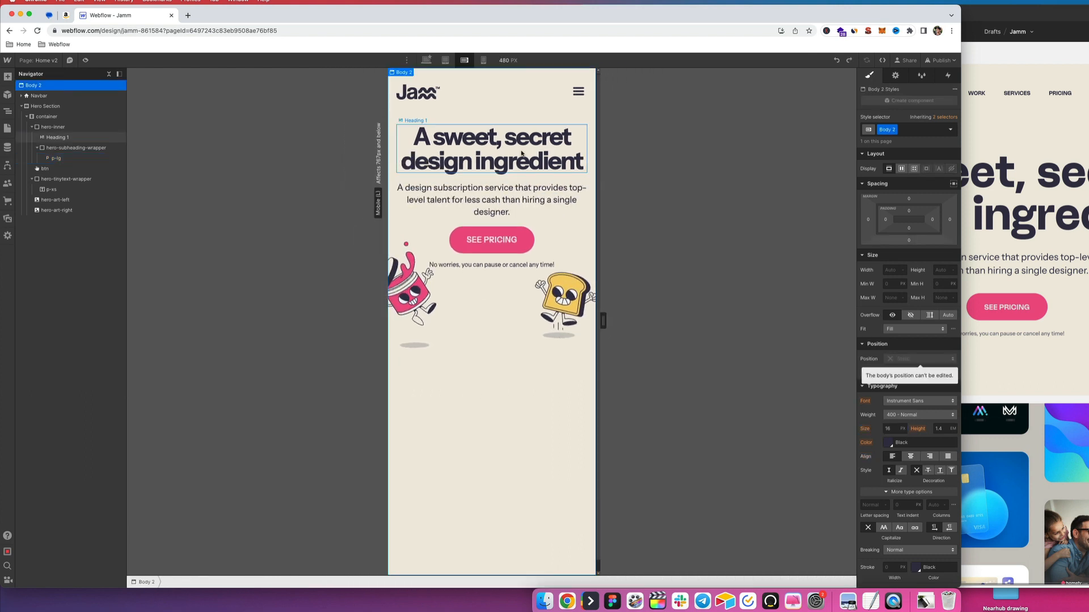
# On the Mobile Portrait breakpoint, reduce Heading 1 to 48px
pyautogui.click(482, 61)
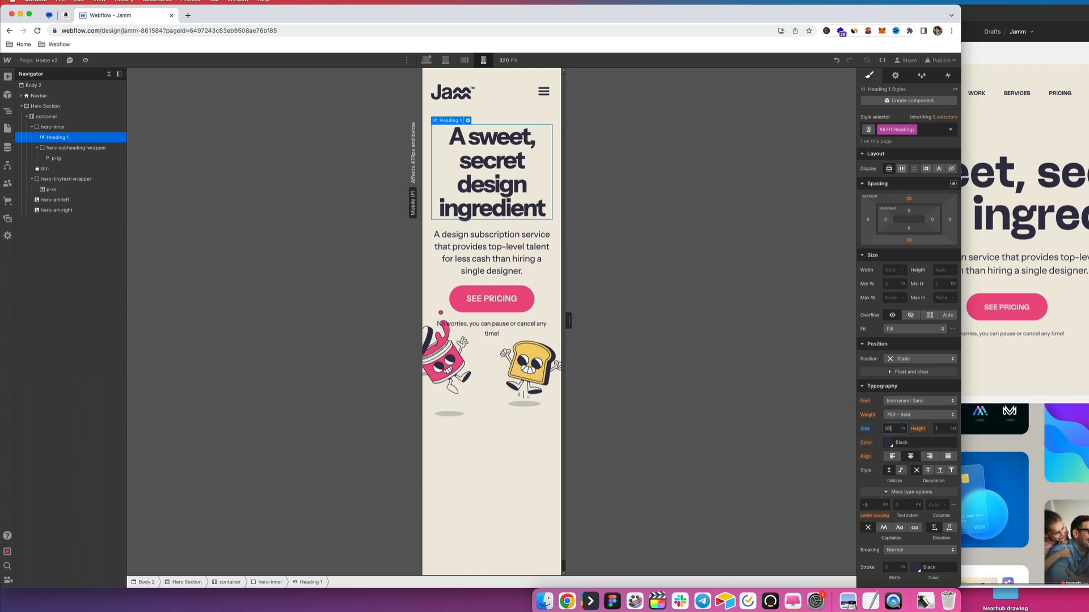
pyautogui.write('48')
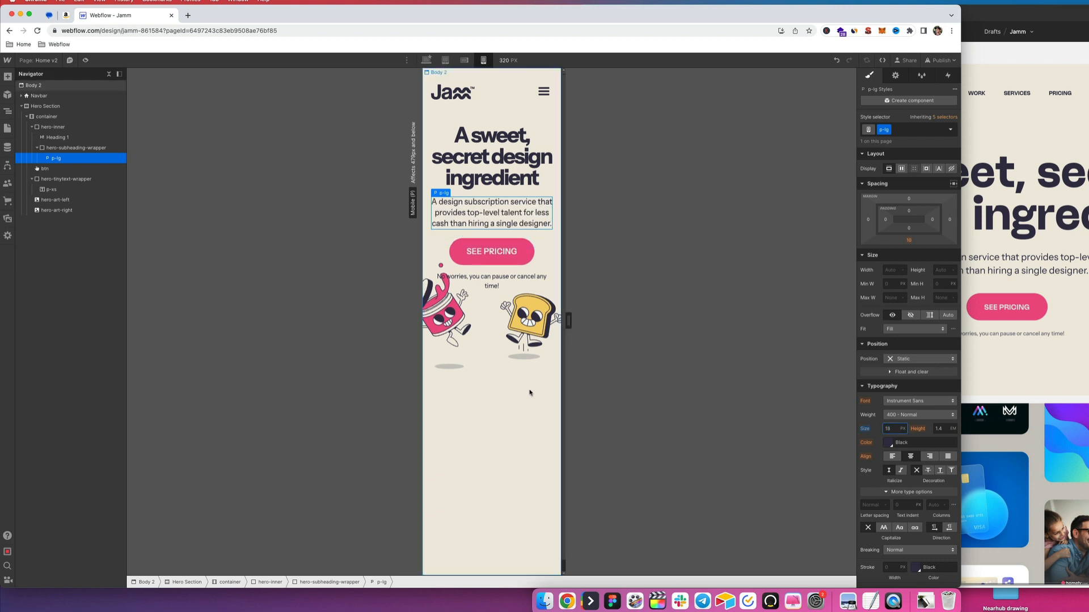
# Shrink the hero-art-left and hero-art-right illustrations to Max W 150
pyautogui.click(33, 85)
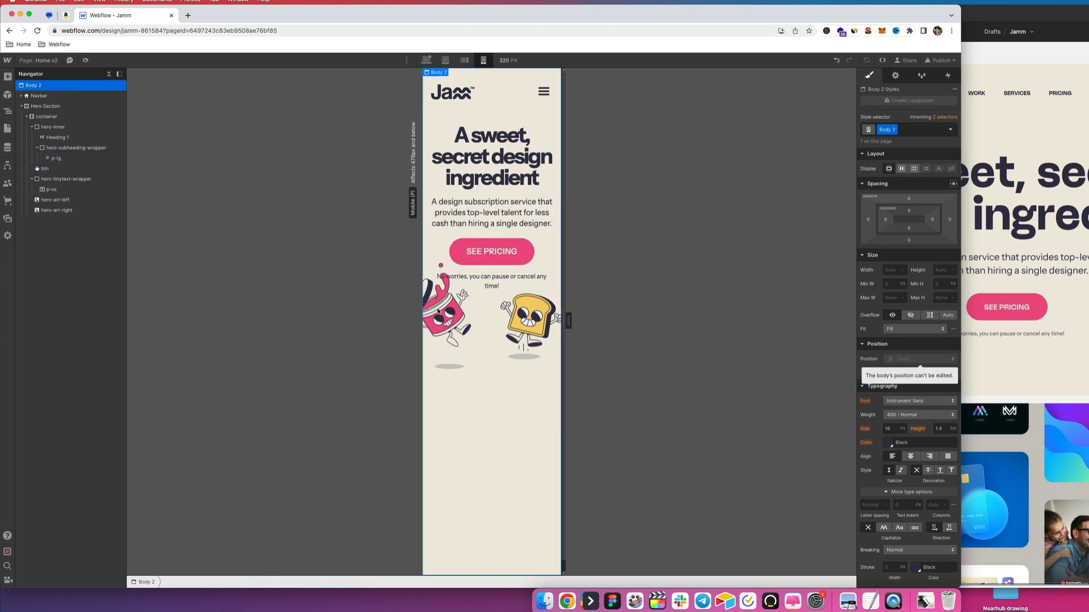
pyautogui.click(55, 200)
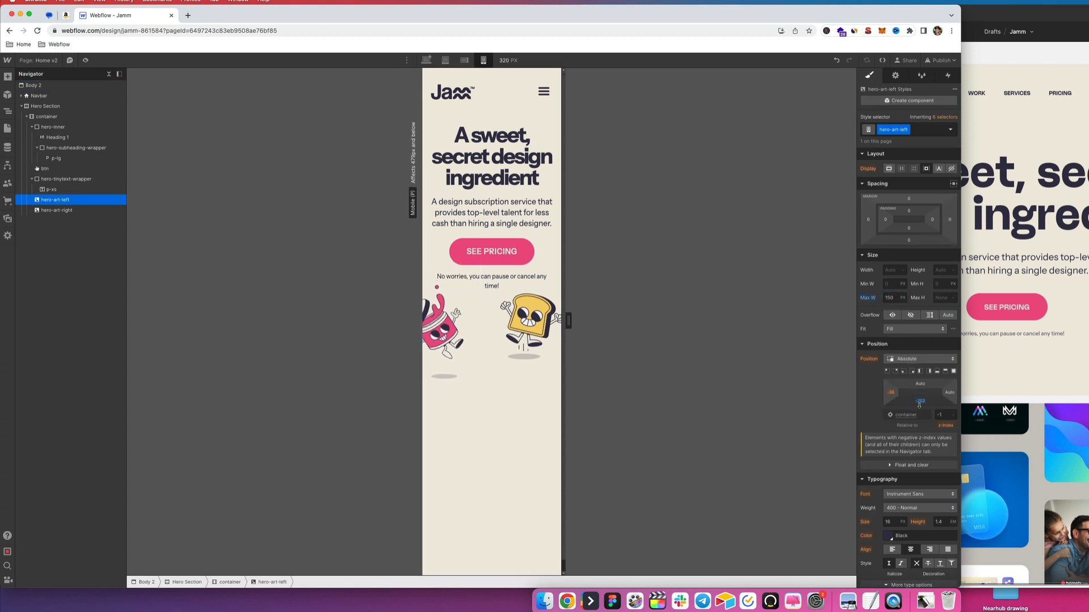
pyautogui.click(55, 211)
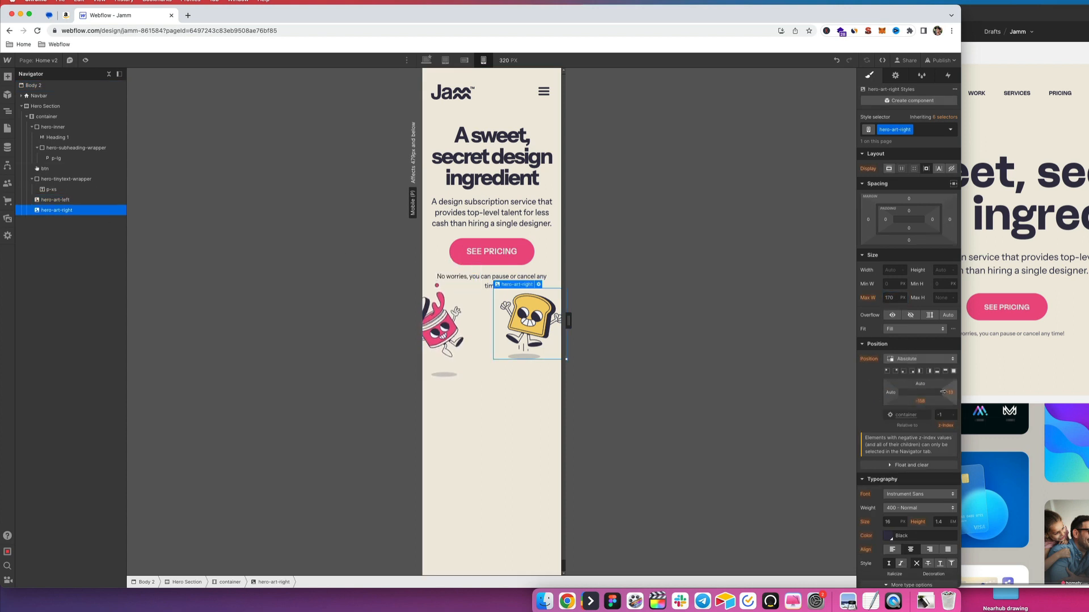
pyautogui.write('150')
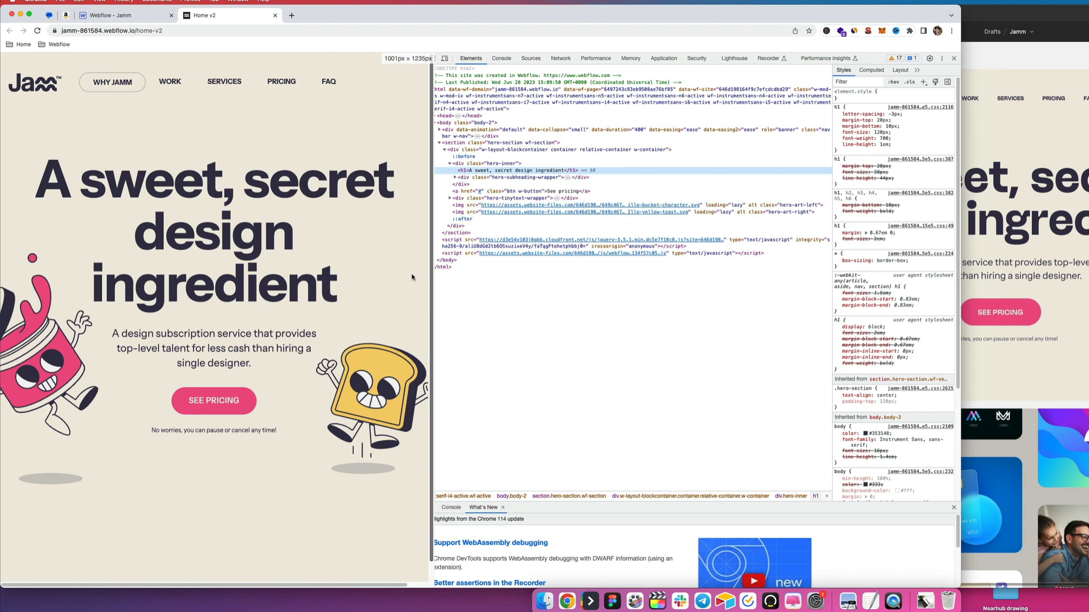
# Narrow the published Jamm page in DevTools to about 806px to preview tablet width
pyautogui.moveTo(432, 278); pyautogui.dragTo(351, 278)
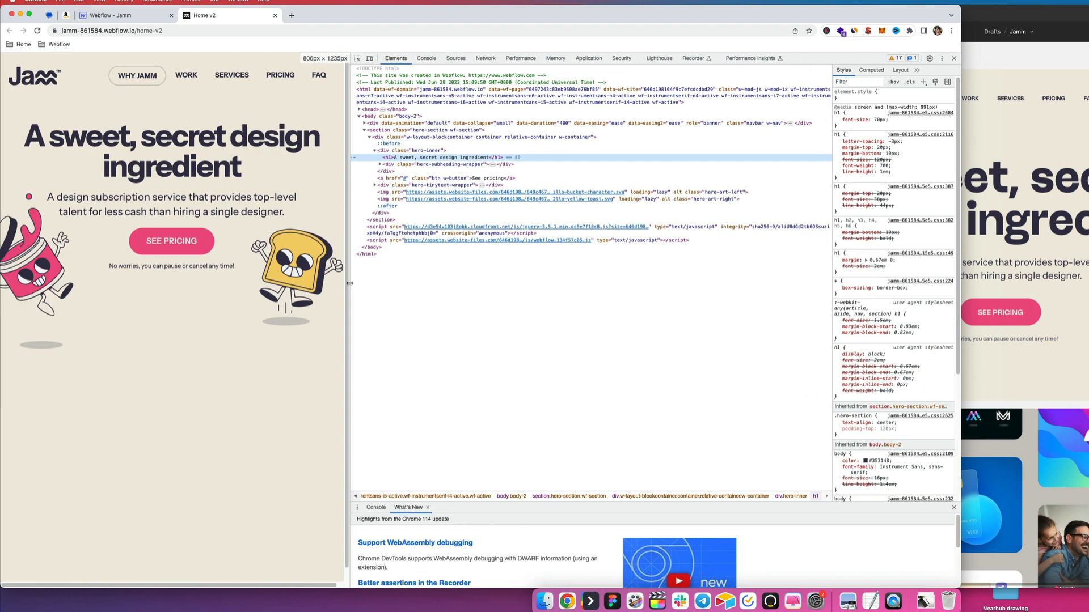